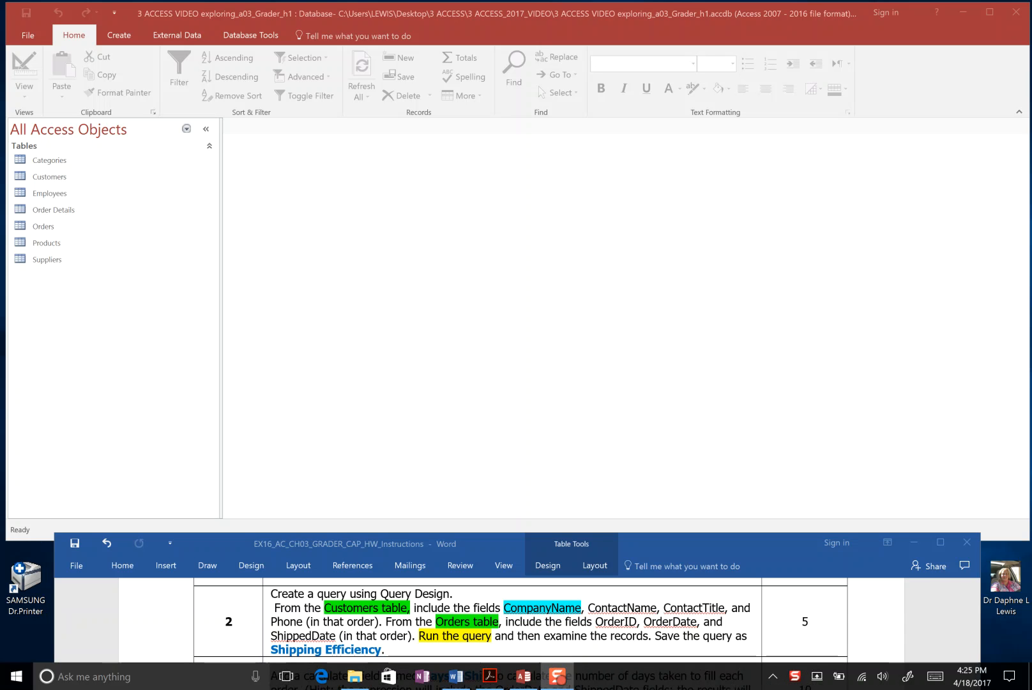
{"action": "mouse_move", "coordinate": [780, 268]}
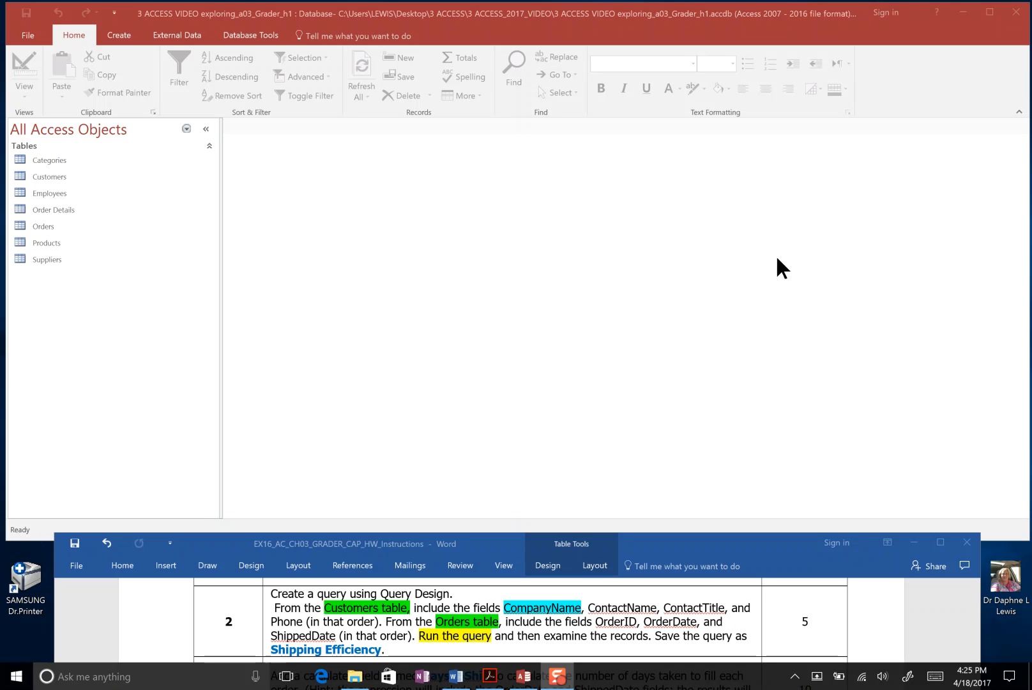
{"action": "mouse_move", "coordinate": [772, 269]}
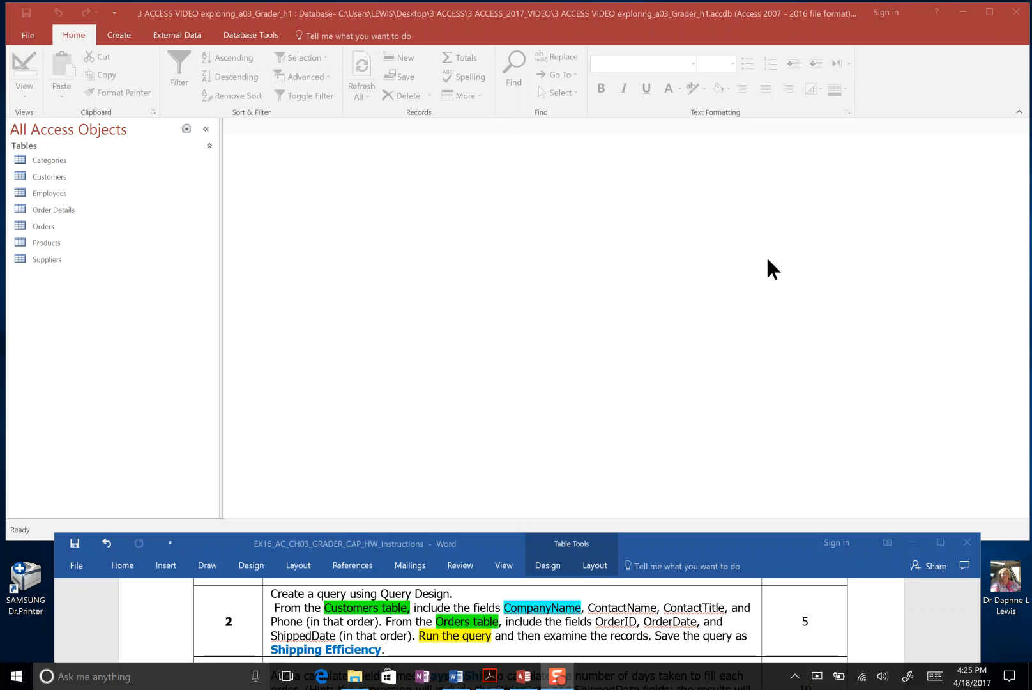
{"action": "mouse_move", "coordinate": [154, 85]}
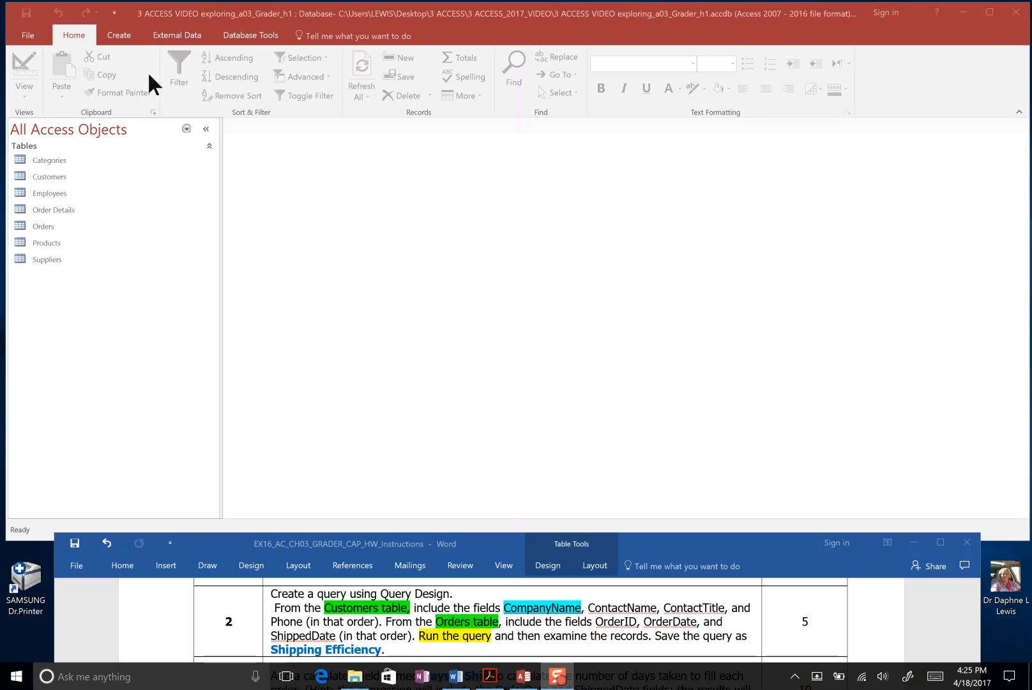
Show the Create ribbon commands for new tables, queries and forms.
{"action": "left_click", "coordinate": [118, 35]}
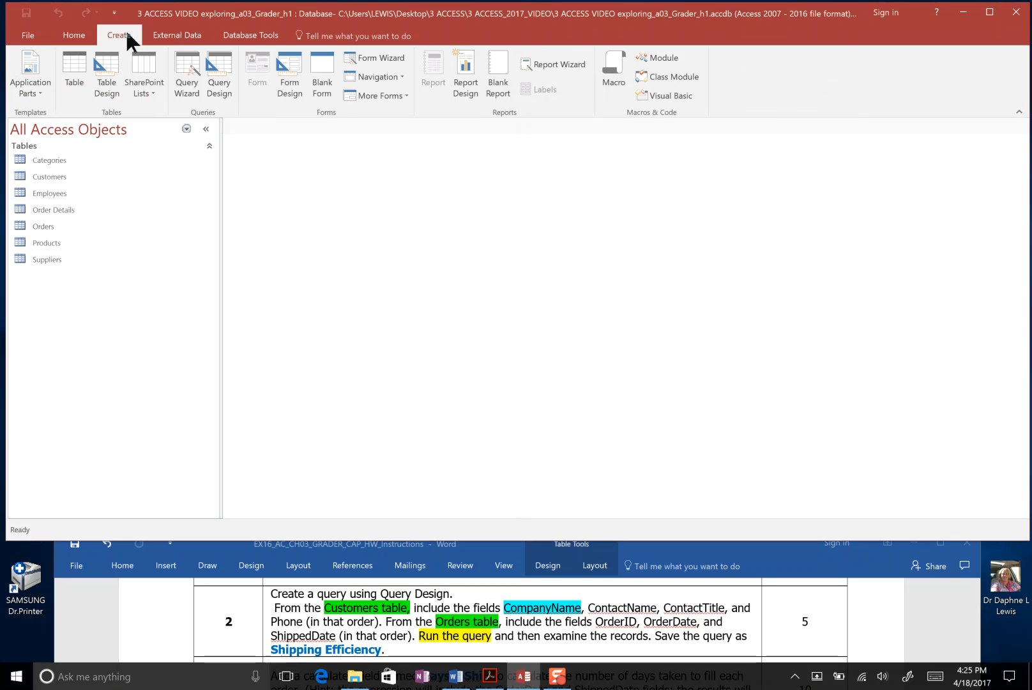
{"action": "mouse_move", "coordinate": [214, 124]}
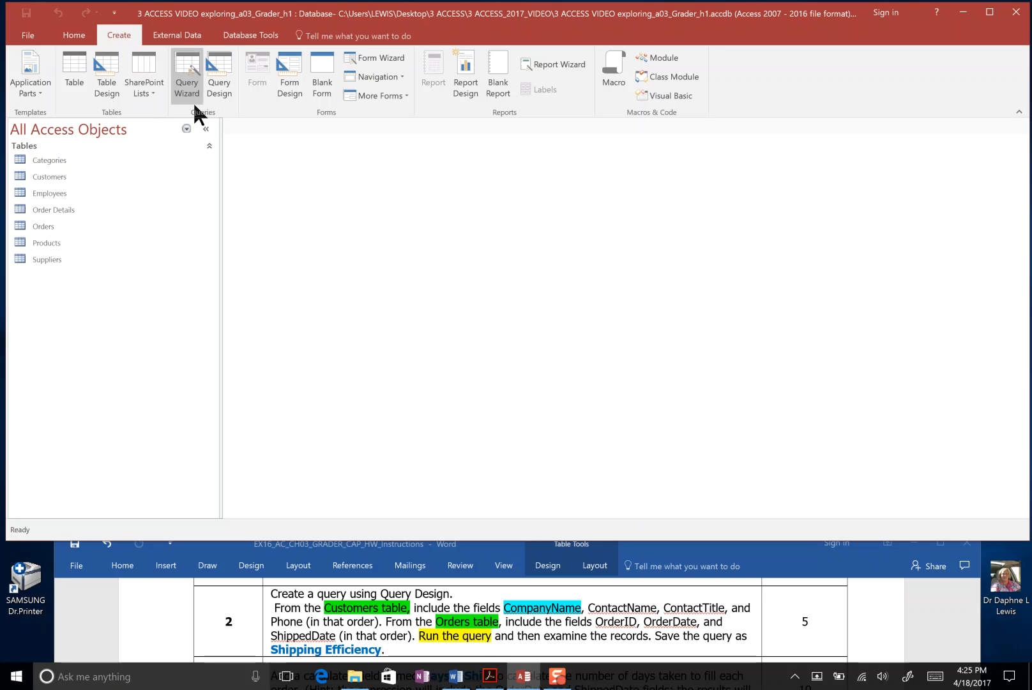
{"action": "mouse_move", "coordinate": [220, 74]}
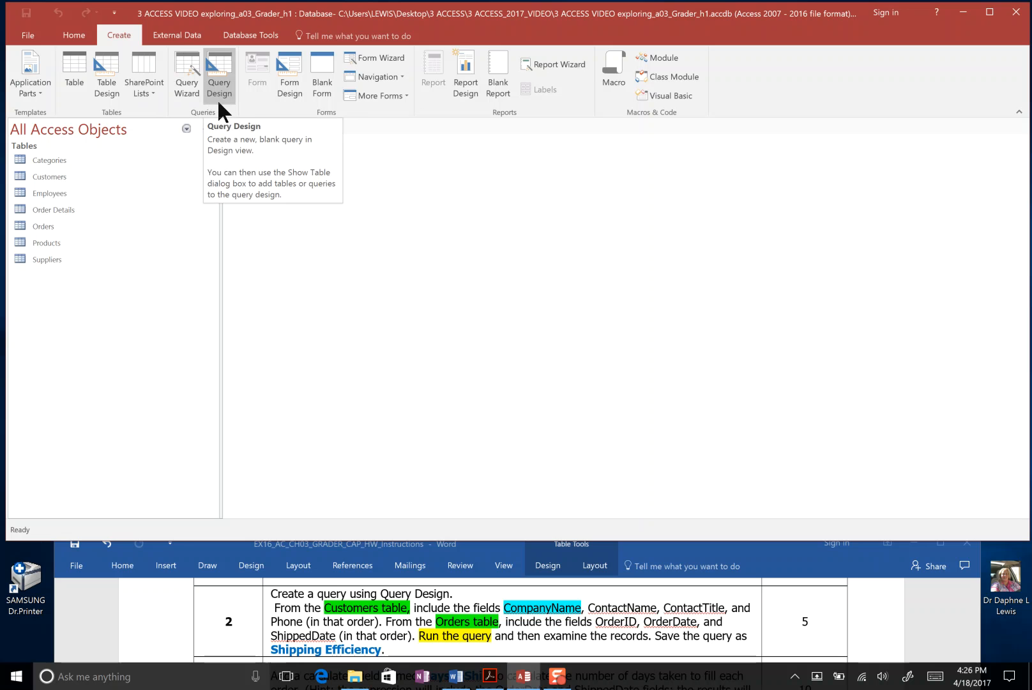
Begin a blank query in design view and bring back the Show Table list to add Customers and Orders.
{"action": "left_click", "coordinate": [219, 74]}
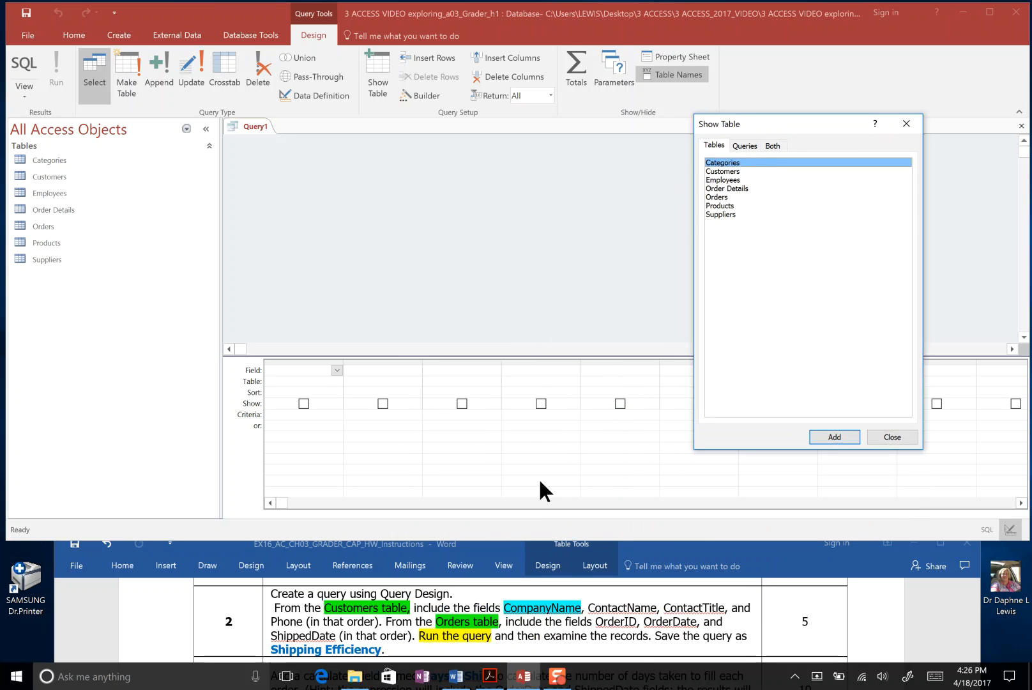
{"action": "mouse_move", "coordinate": [456, 633]}
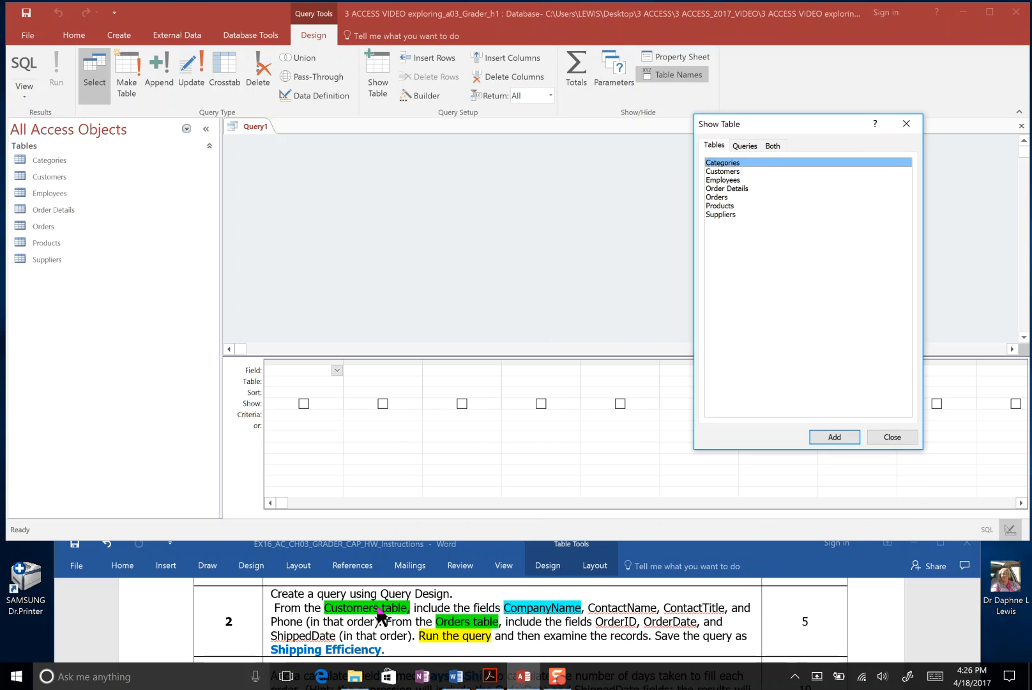
{"action": "mouse_move", "coordinate": [551, 616]}
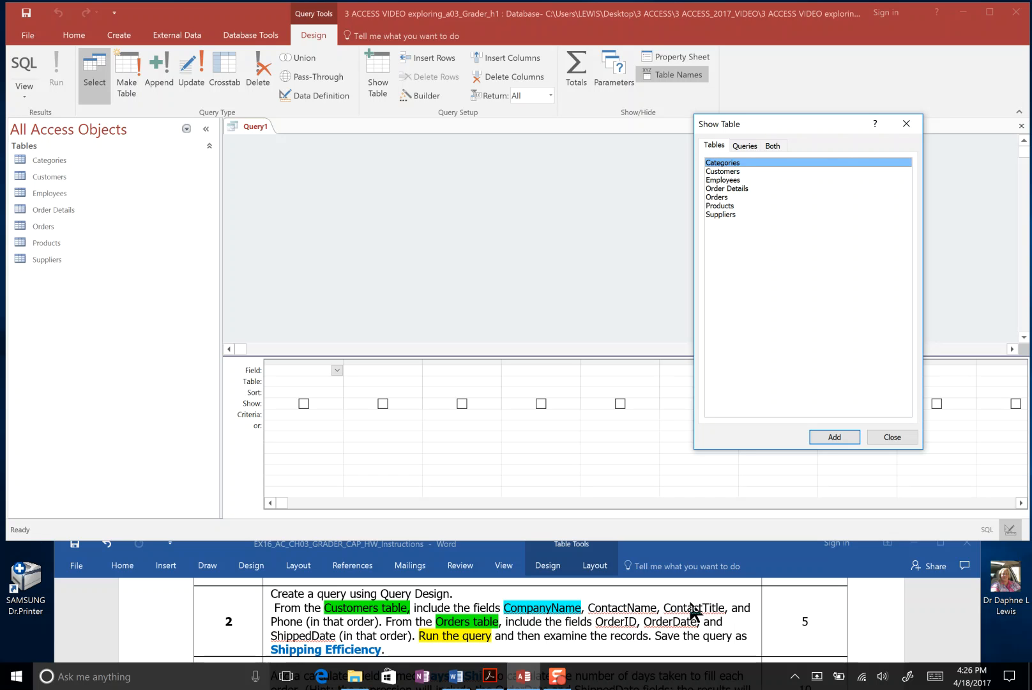
{"action": "mouse_move", "coordinate": [438, 622]}
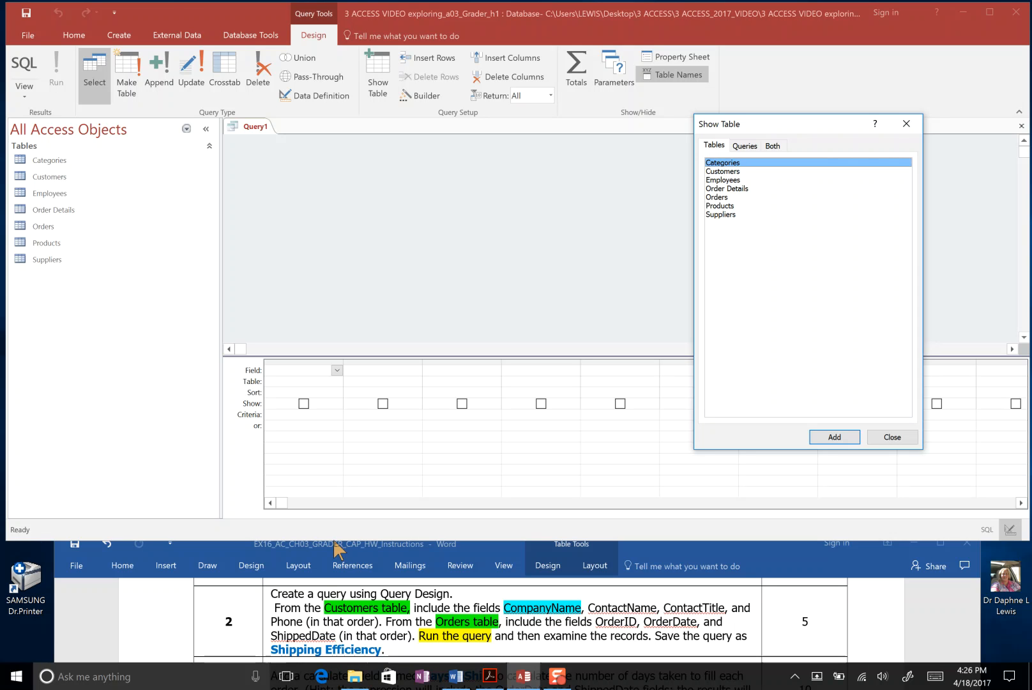
{"action": "mouse_move", "coordinate": [790, 137]}
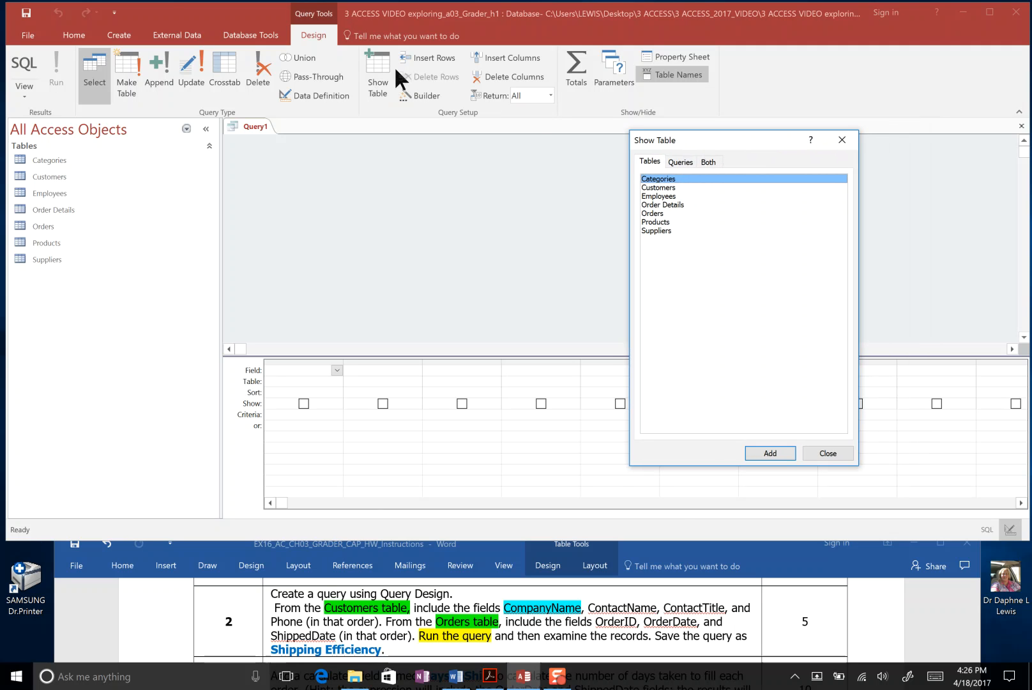
{"action": "mouse_move", "coordinate": [787, 114]}
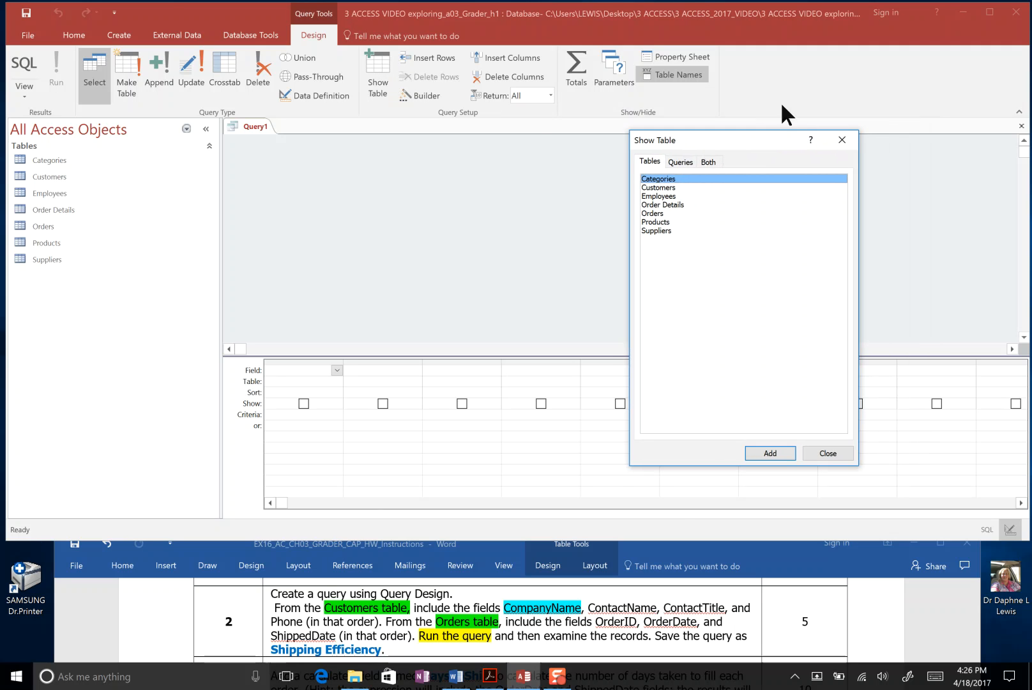
{"action": "left_click", "coordinate": [827, 453]}
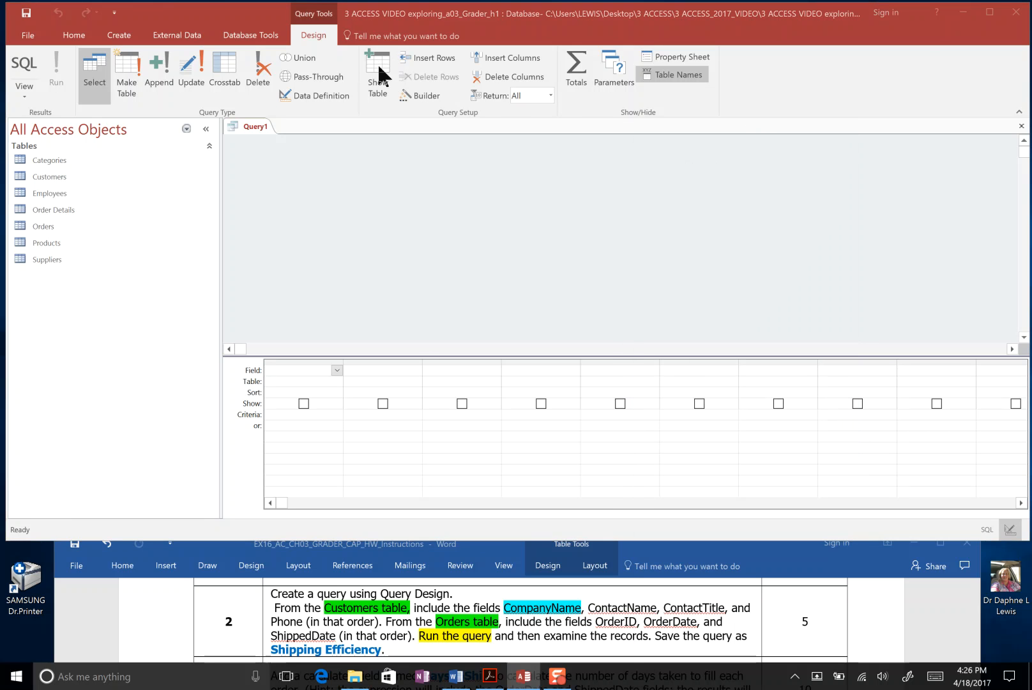
{"action": "left_click", "coordinate": [377, 73]}
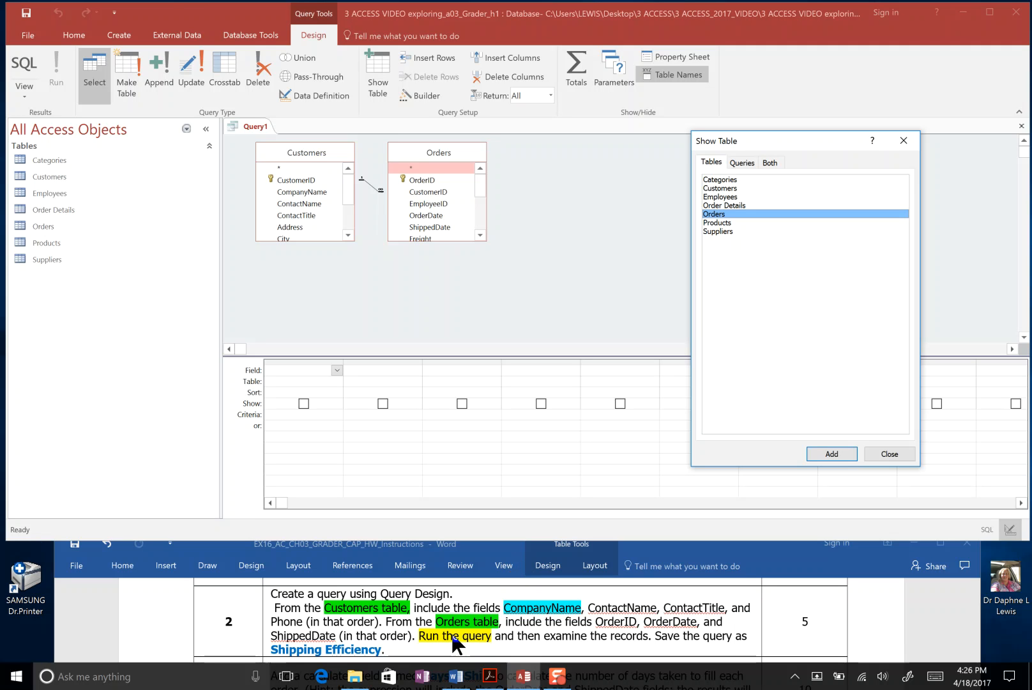
{"action": "mouse_move", "coordinate": [549, 570]}
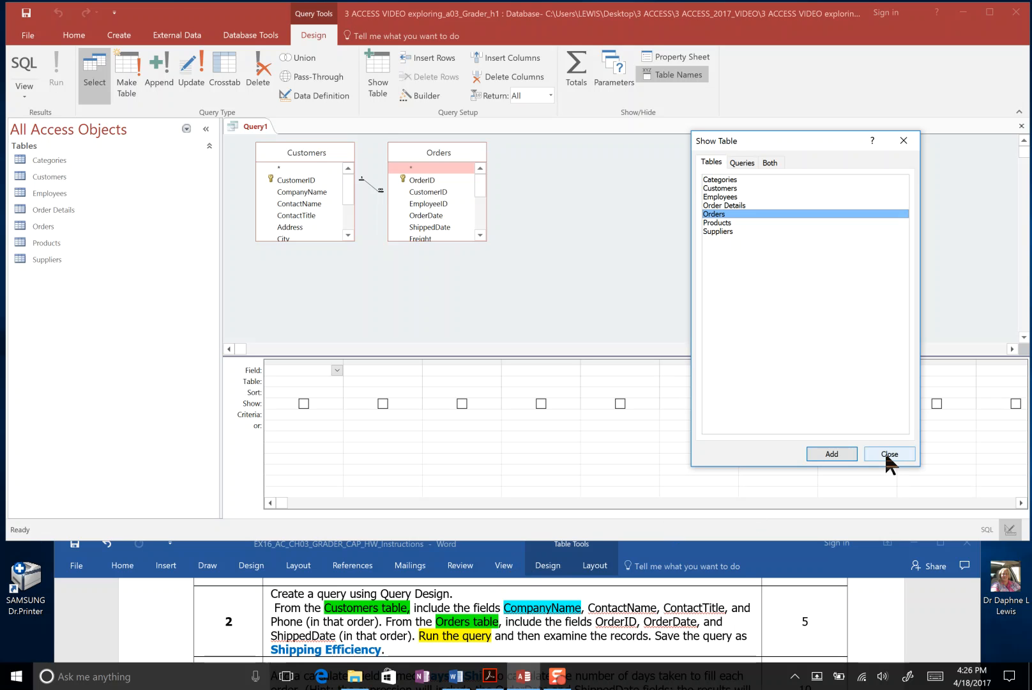
Dismiss Show Table and add ContactName from Customers to the query grid after CompanyName.
{"action": "left_click", "coordinate": [889, 455]}
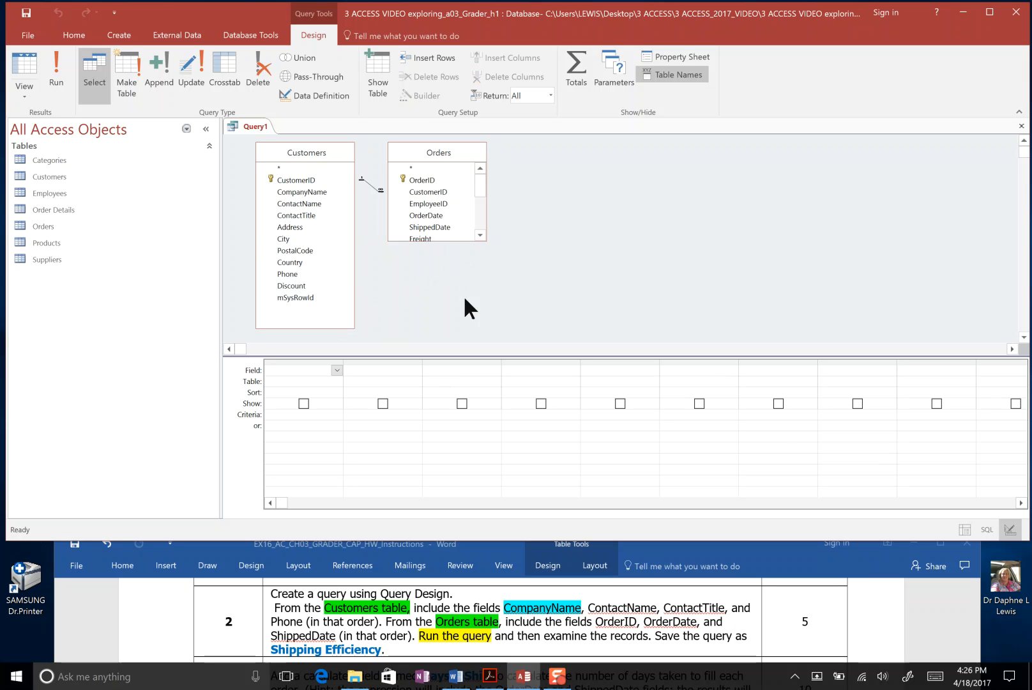
{"action": "mouse_move", "coordinate": [455, 242]}
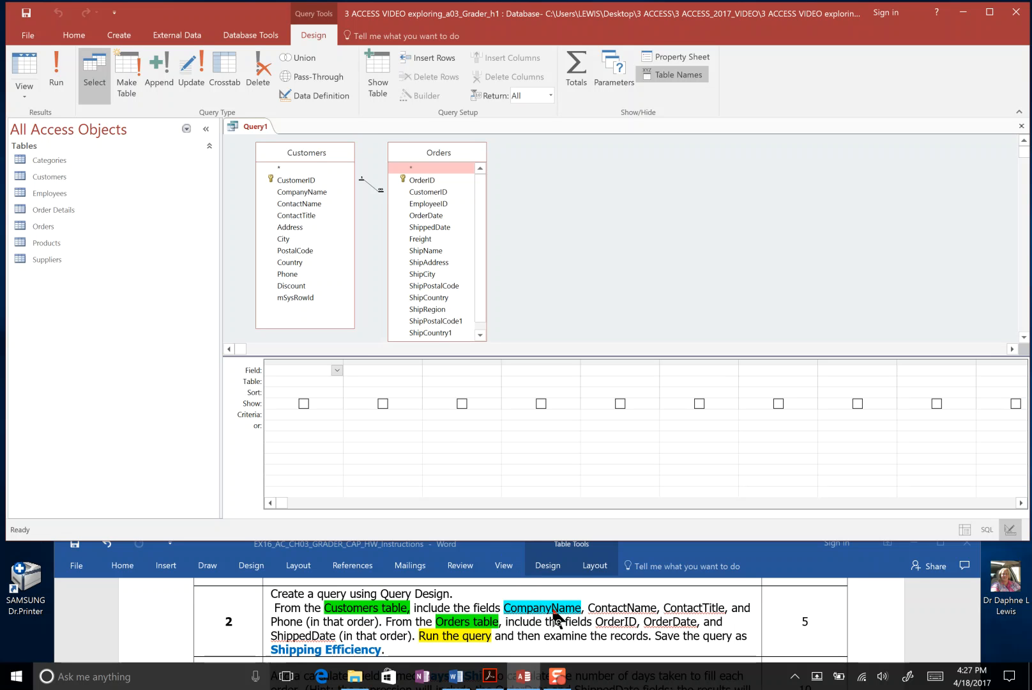
{"action": "mouse_move", "coordinate": [319, 201]}
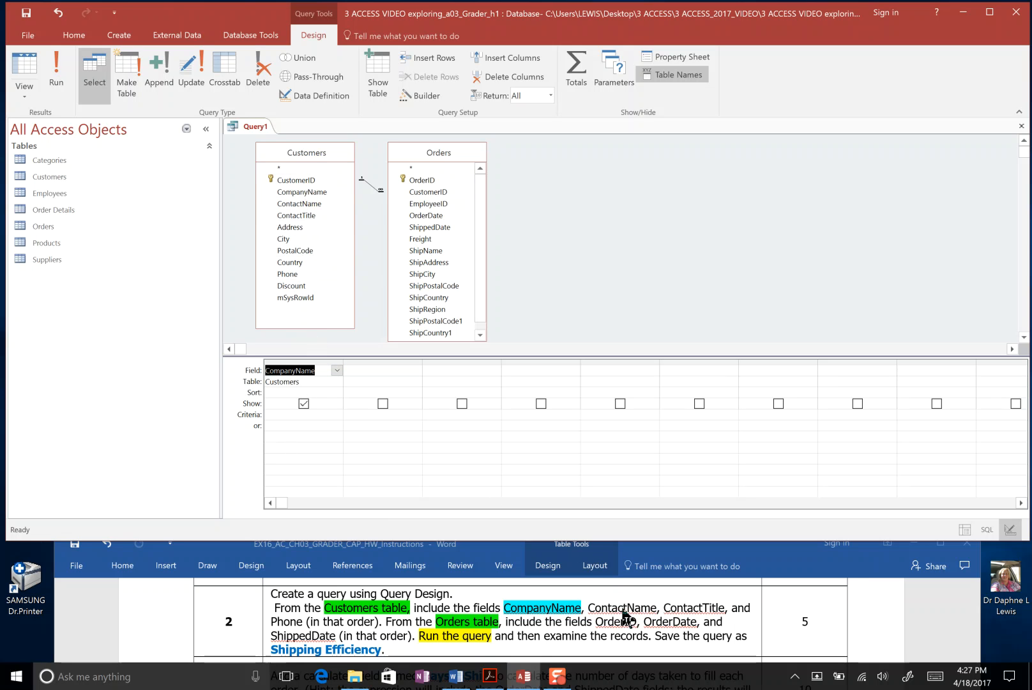
{"action": "left_click", "coordinate": [624, 617]}
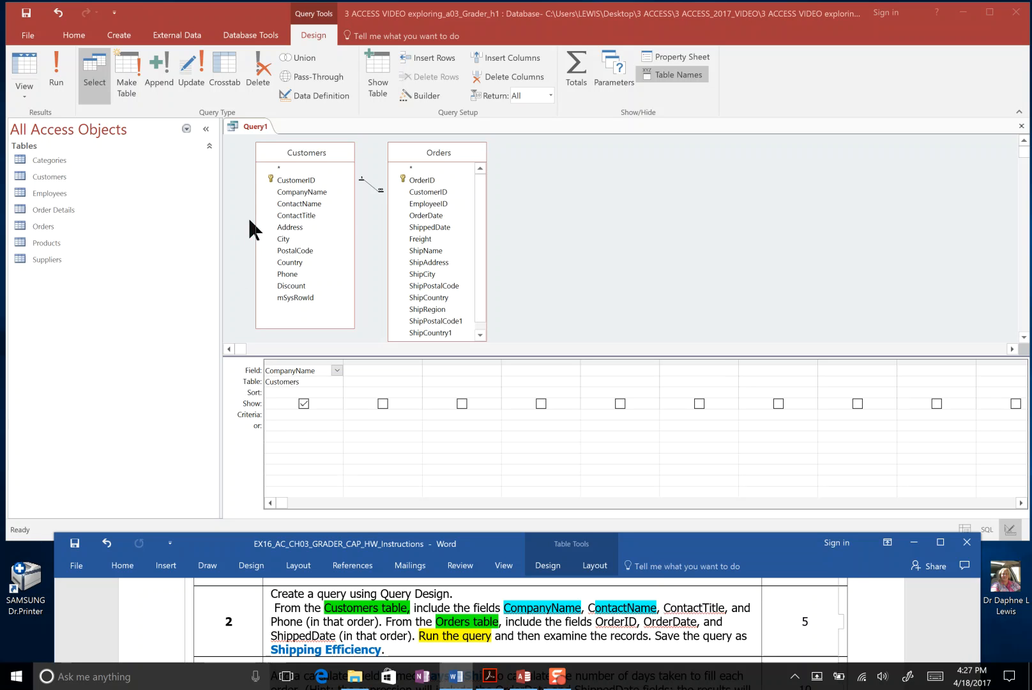
{"action": "left_click_drag", "start_coordinate": [300, 203], "coordinate": [337, 320]}
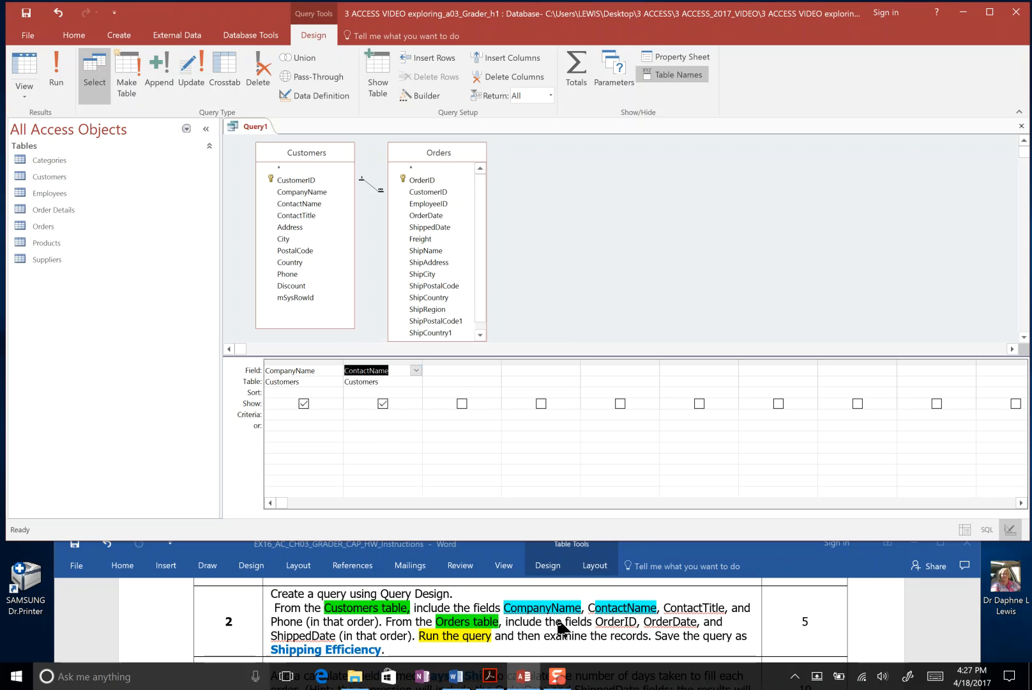
{"action": "mouse_move", "coordinate": [691, 615]}
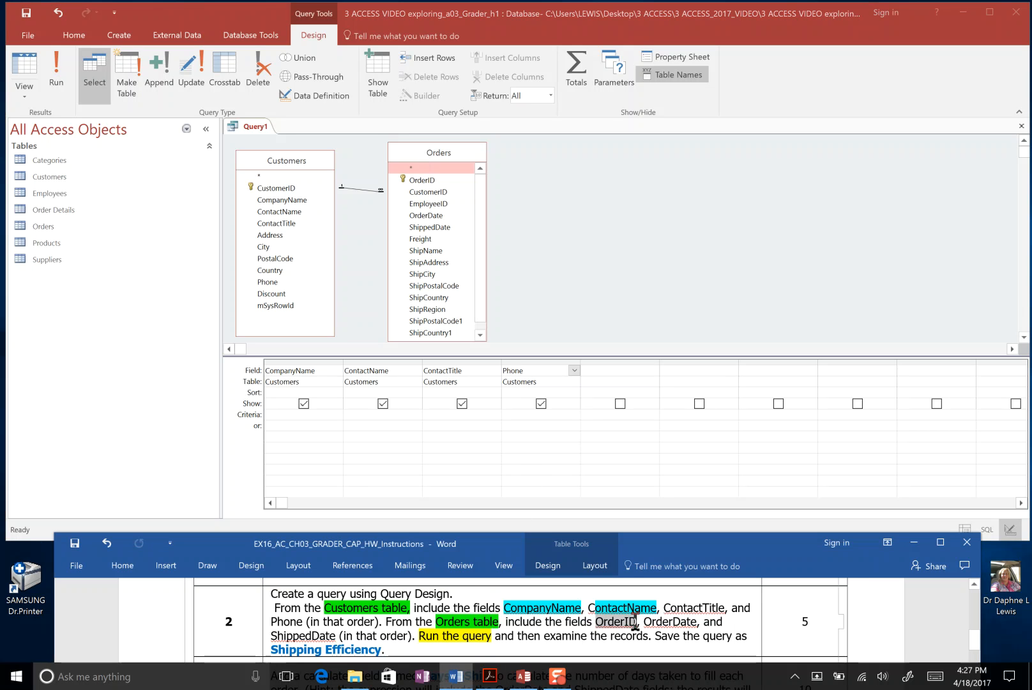
Track the Orders fields OrderID, OrderDate and ShippedDate as added, marking them in the instructions.
{"action": "left_click", "coordinate": [720, 598]}
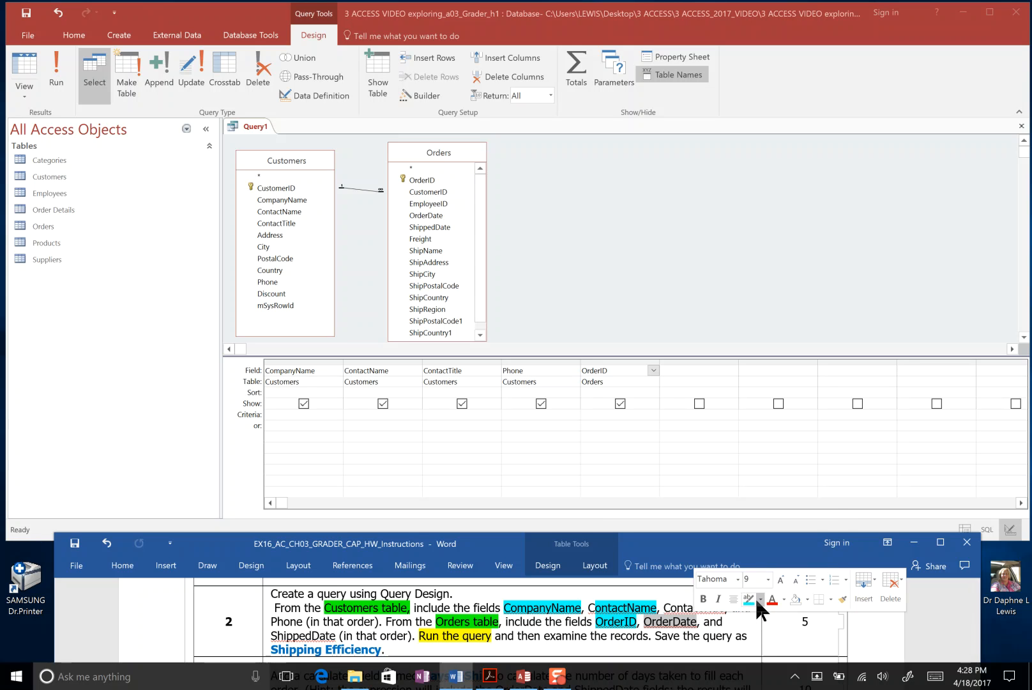
{"action": "left_click", "coordinate": [759, 599]}
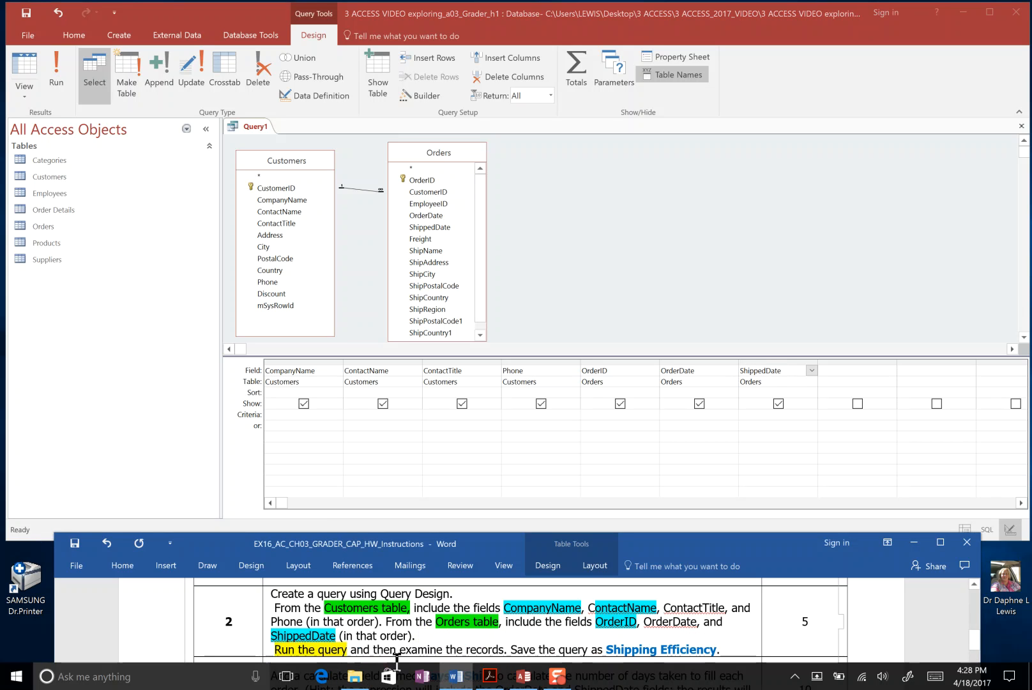
{"action": "mouse_move", "coordinate": [523, 676]}
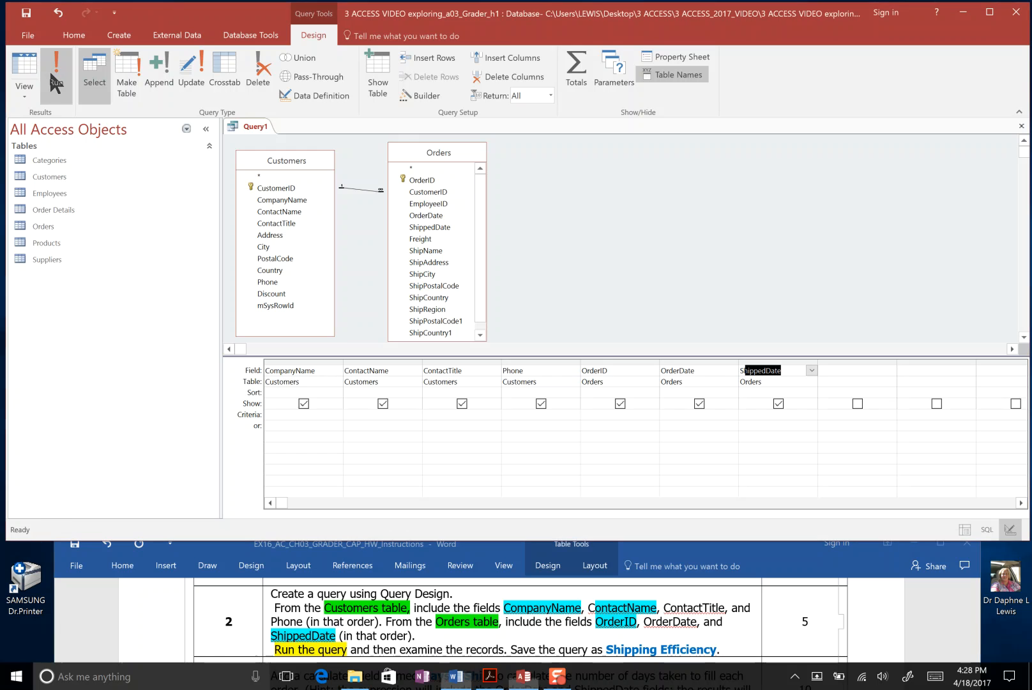
Run the query to display its 11 customer records with order and shipped dates.
{"action": "left_click", "coordinate": [56, 69]}
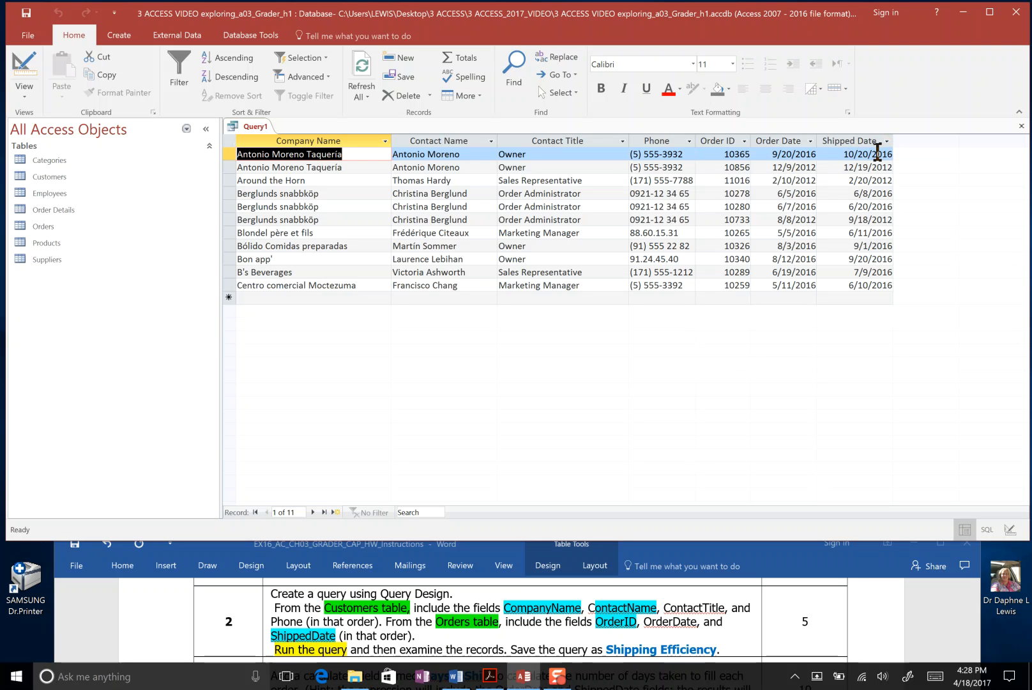
{"action": "mouse_move", "coordinate": [522, 655]}
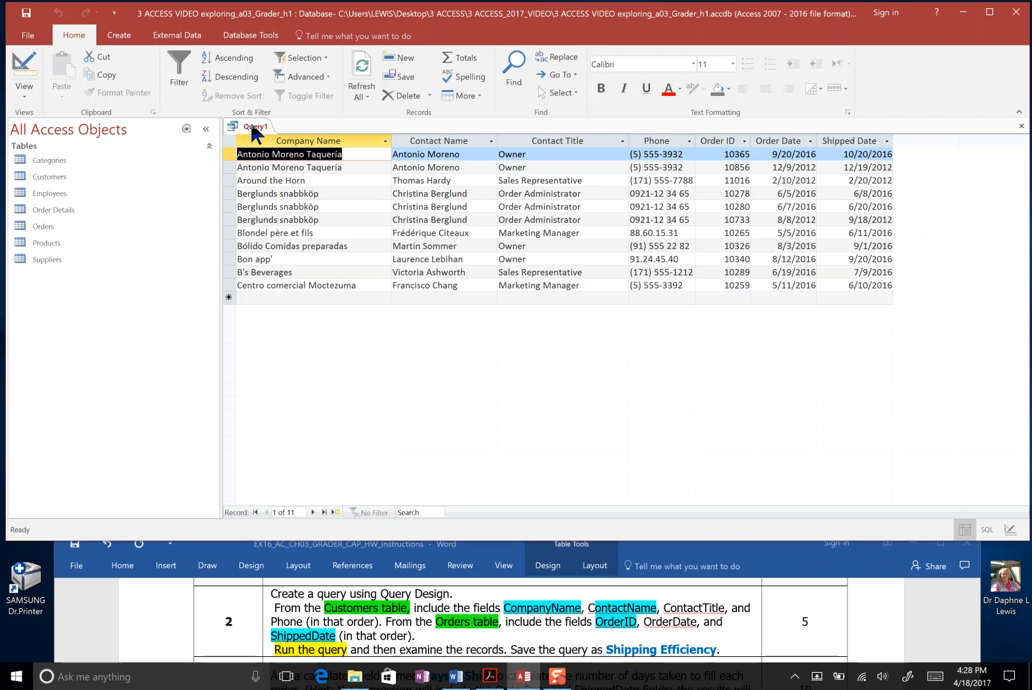
Save the query under the name 'Shipping Efficiency' from its tab menu.
{"action": "right_click", "coordinate": [253, 125]}
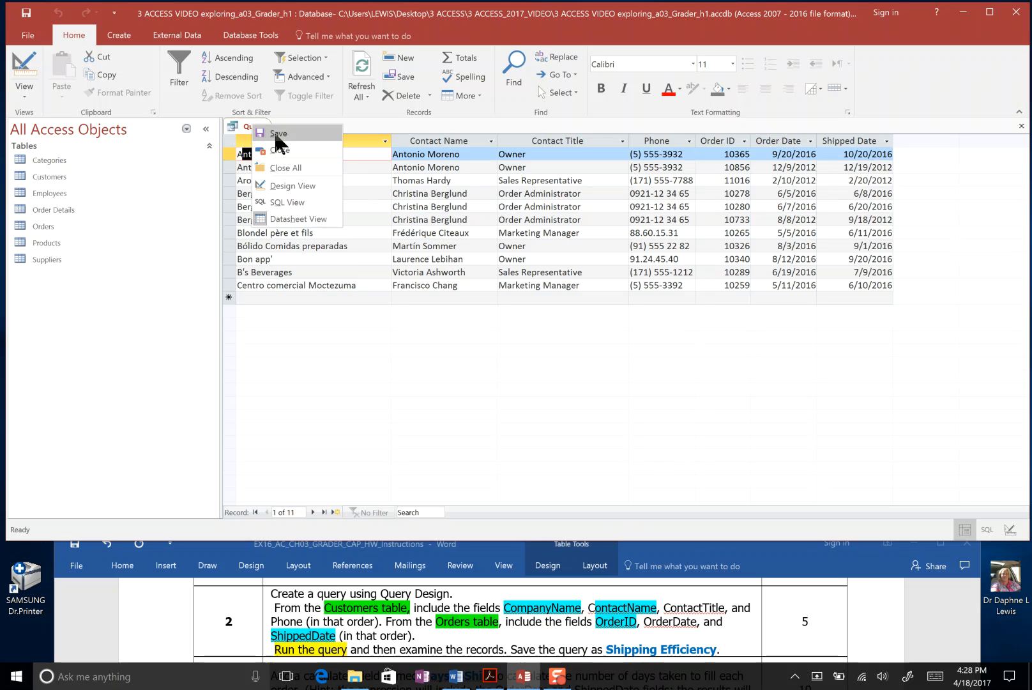
{"action": "left_click", "coordinate": [279, 133]}
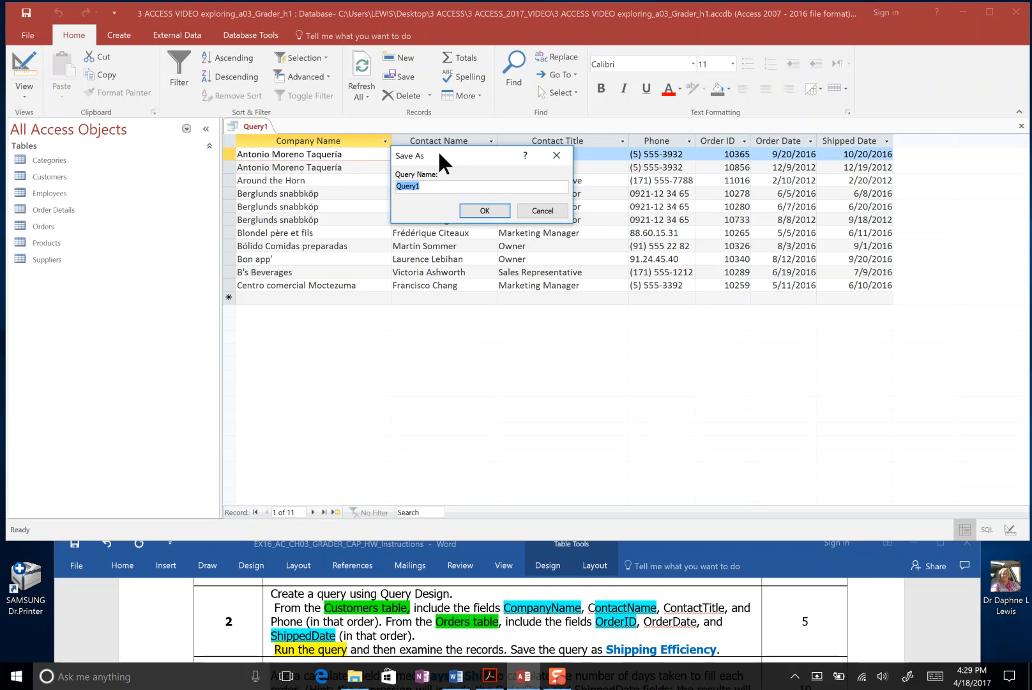
{"action": "type", "text": "Shipping"}
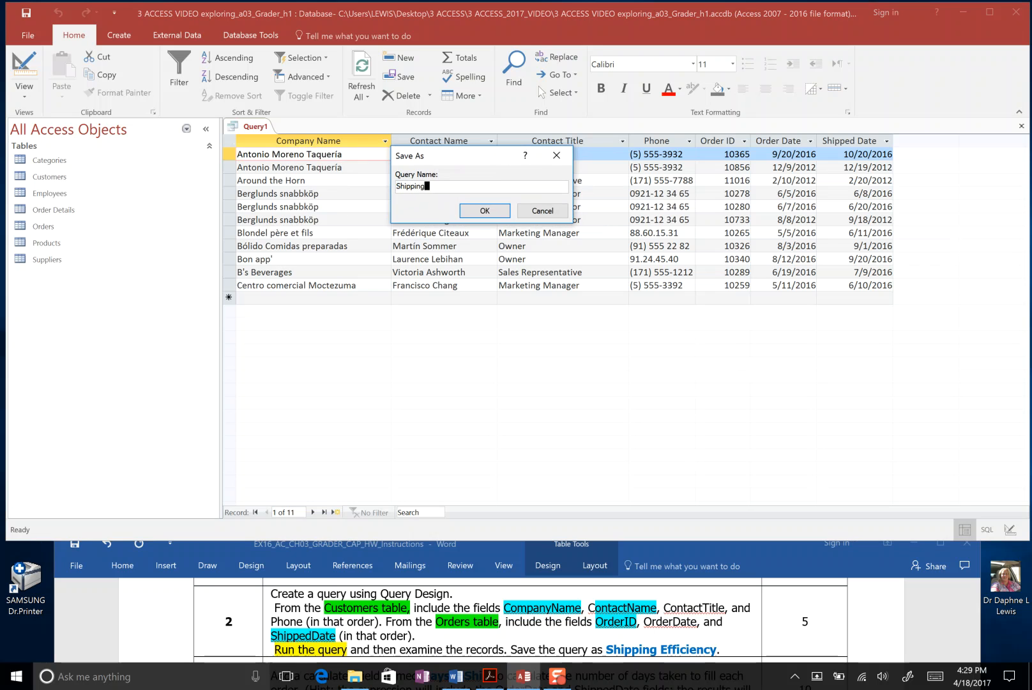
{"action": "type", "text": "Efficiency"}
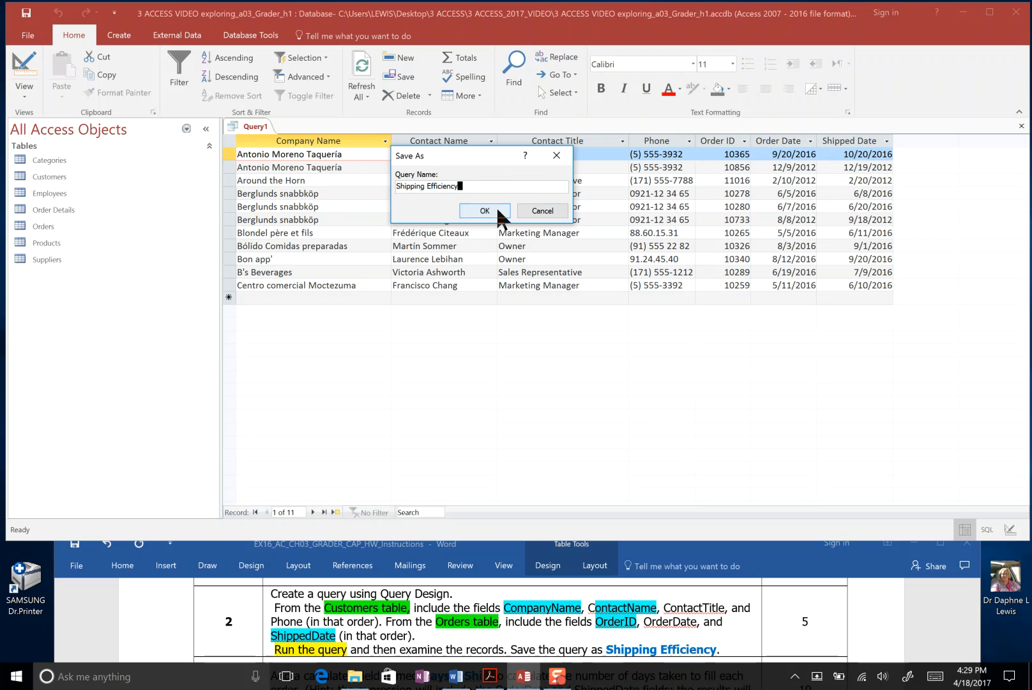
{"action": "left_click", "coordinate": [484, 211]}
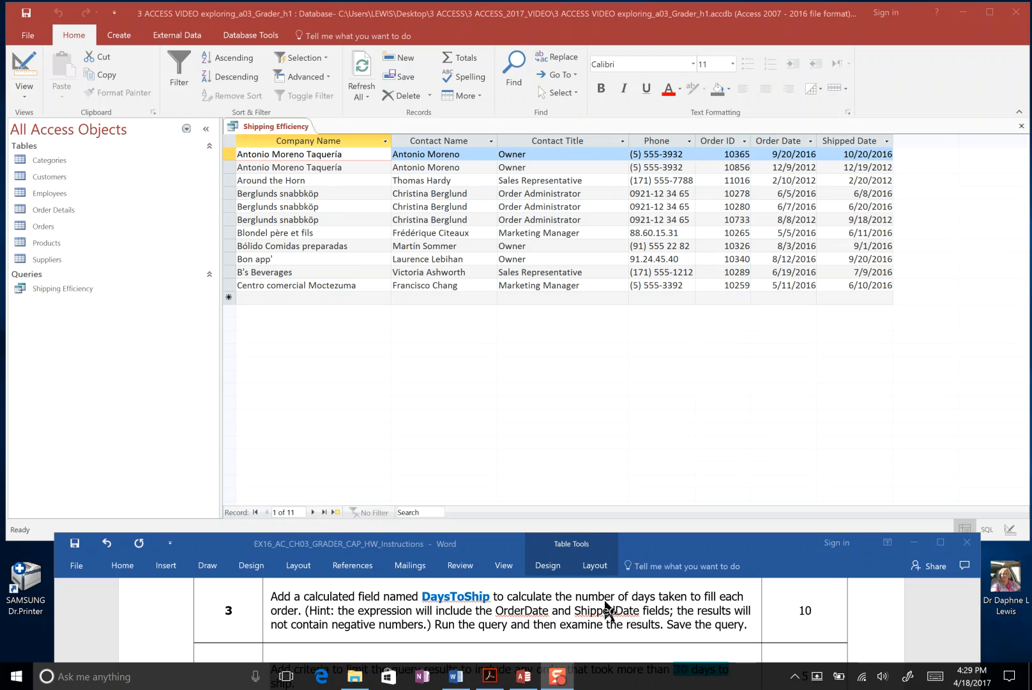
{"action": "mouse_move", "coordinate": [457, 632]}
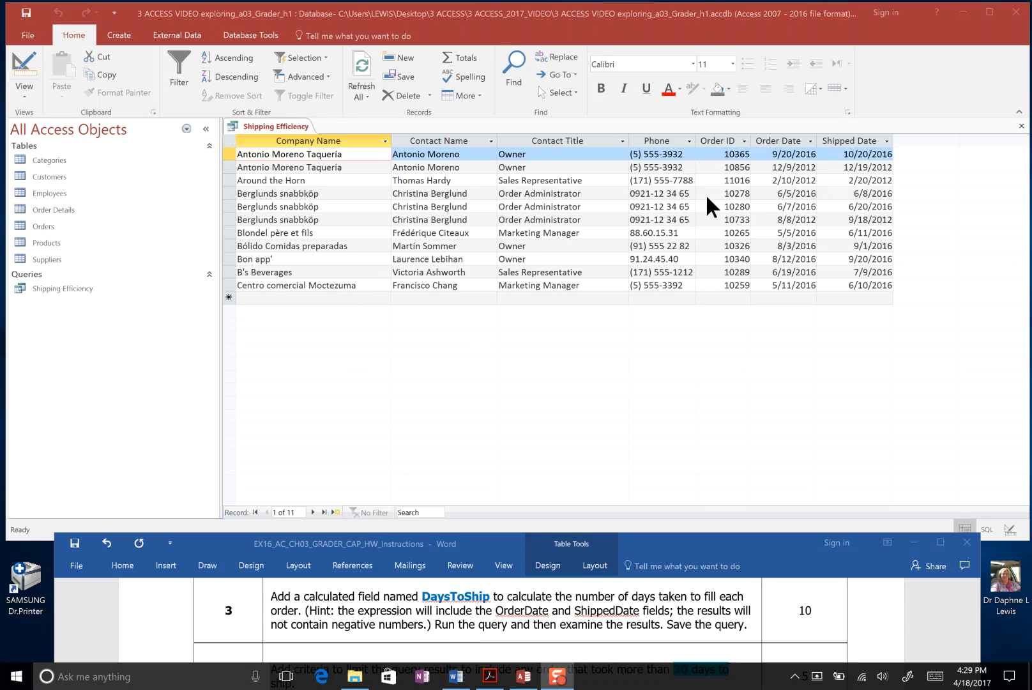
{"action": "mouse_move", "coordinate": [484, 296]}
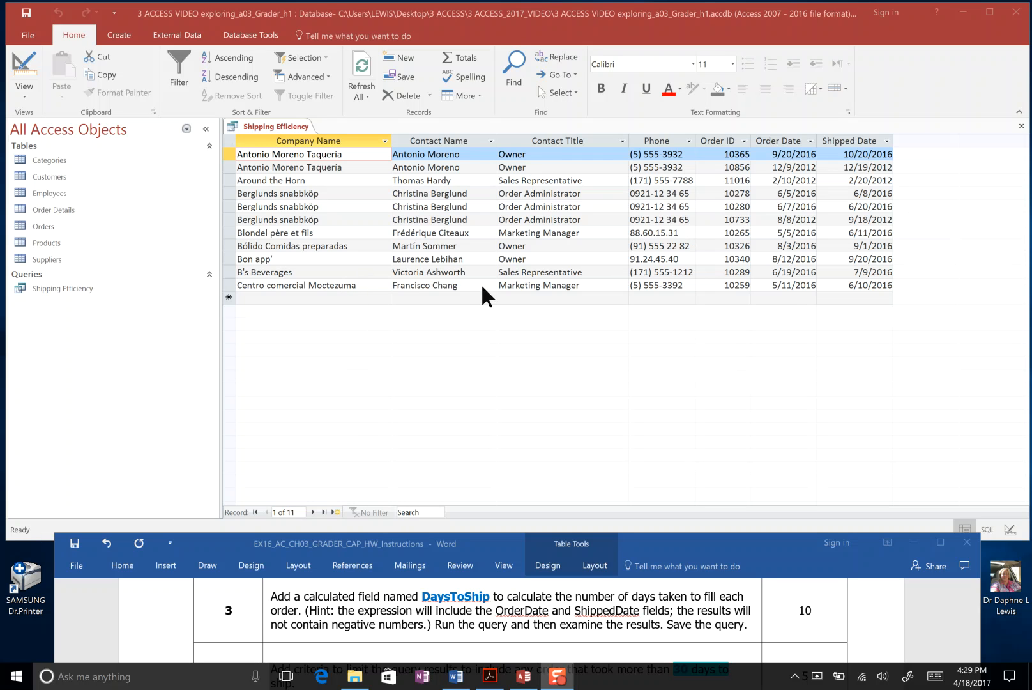
{"action": "mouse_move", "coordinate": [27, 105]}
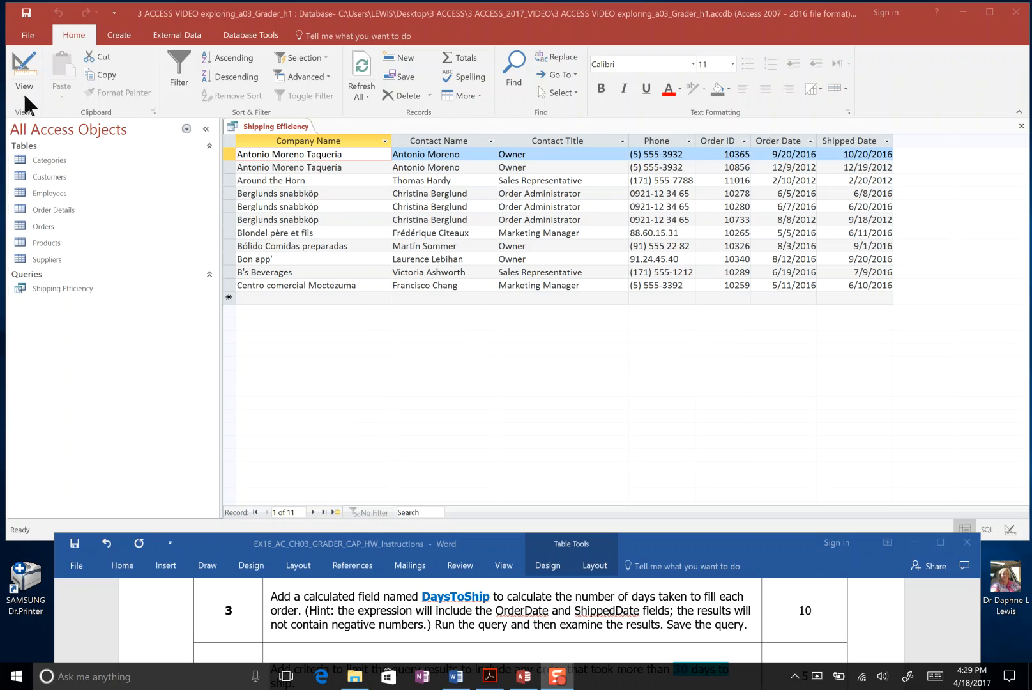
Drop down the View choices for the Shipping Efficiency query.
{"action": "left_click", "coordinate": [24, 72]}
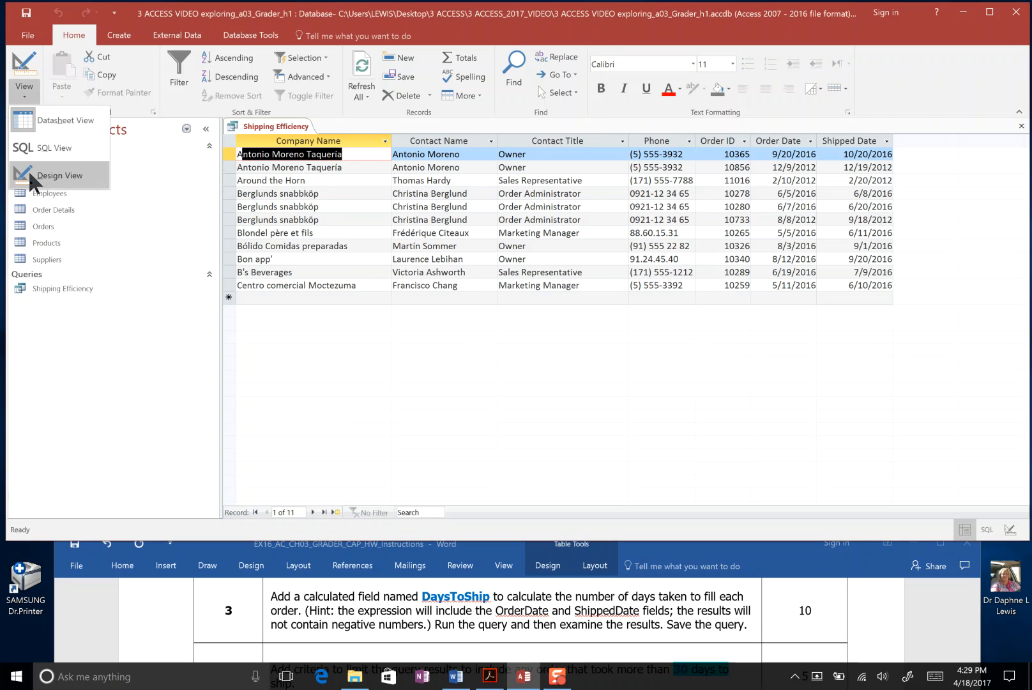
Return to Design View and enter DaysToShip in the empty Field cell after ShippedDate.
{"action": "left_click", "coordinate": [60, 175]}
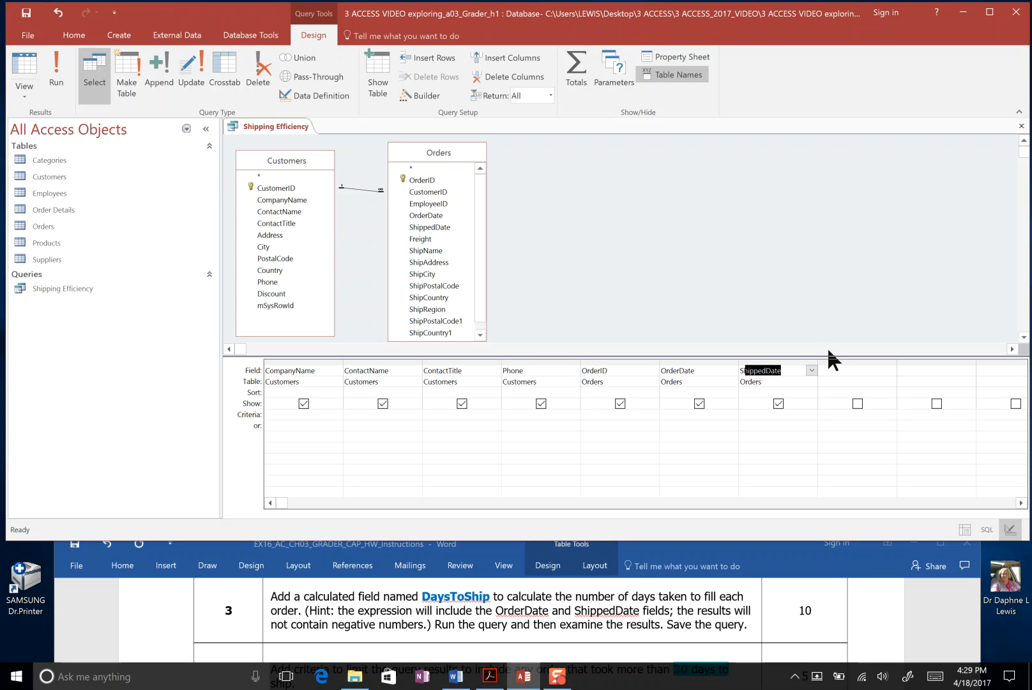
{"action": "left_click", "coordinate": [856, 371]}
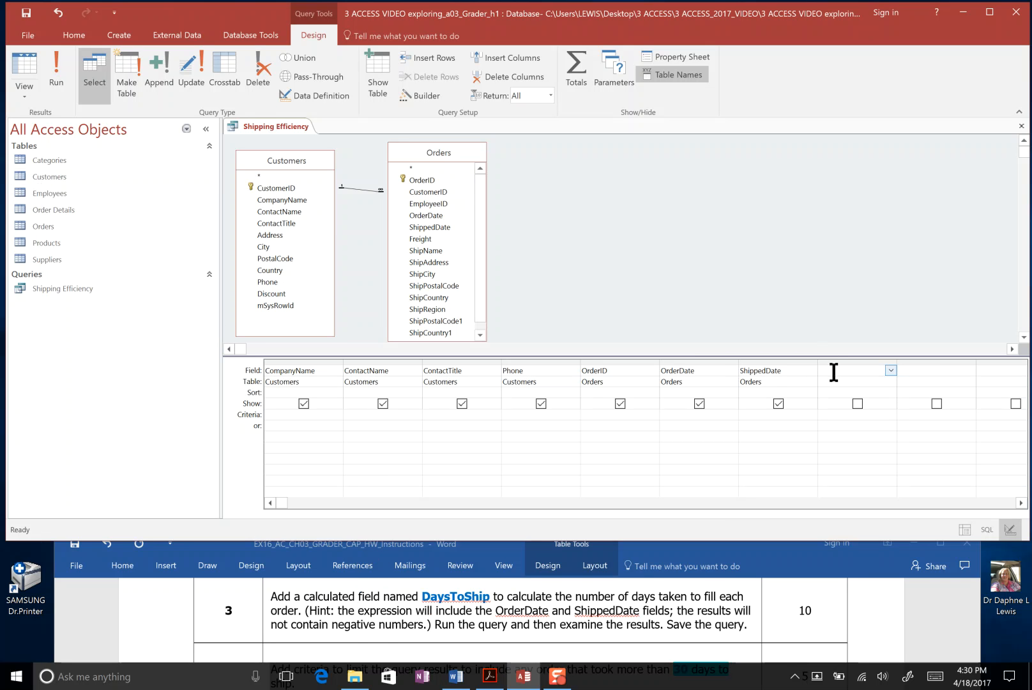
{"action": "type", "text": "DaysToShip"}
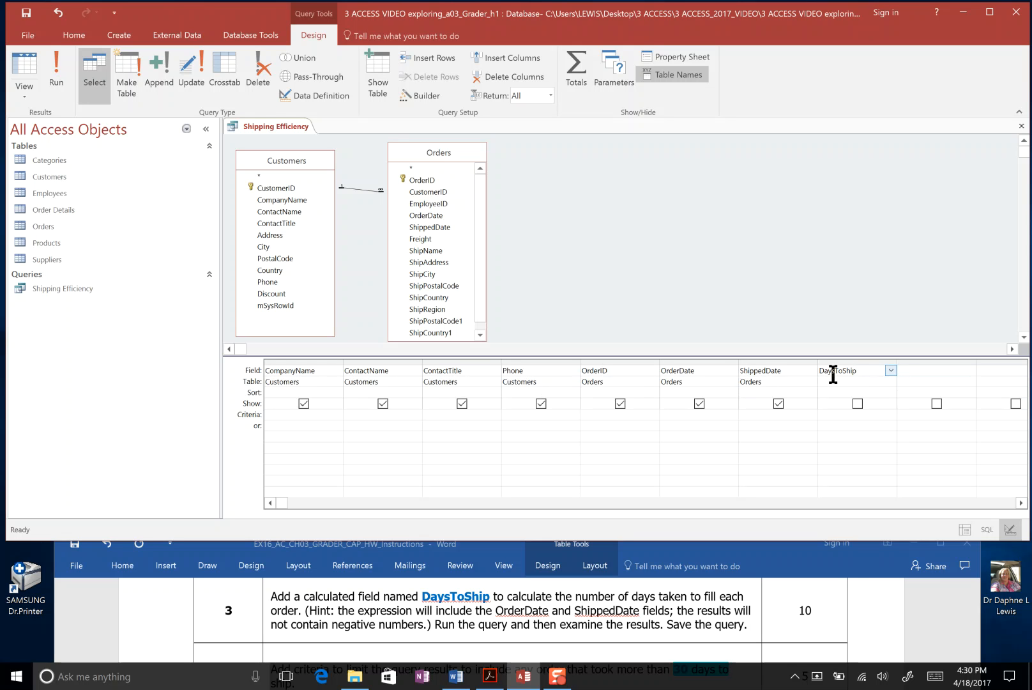
{"action": "left_click", "coordinate": [843, 370]}
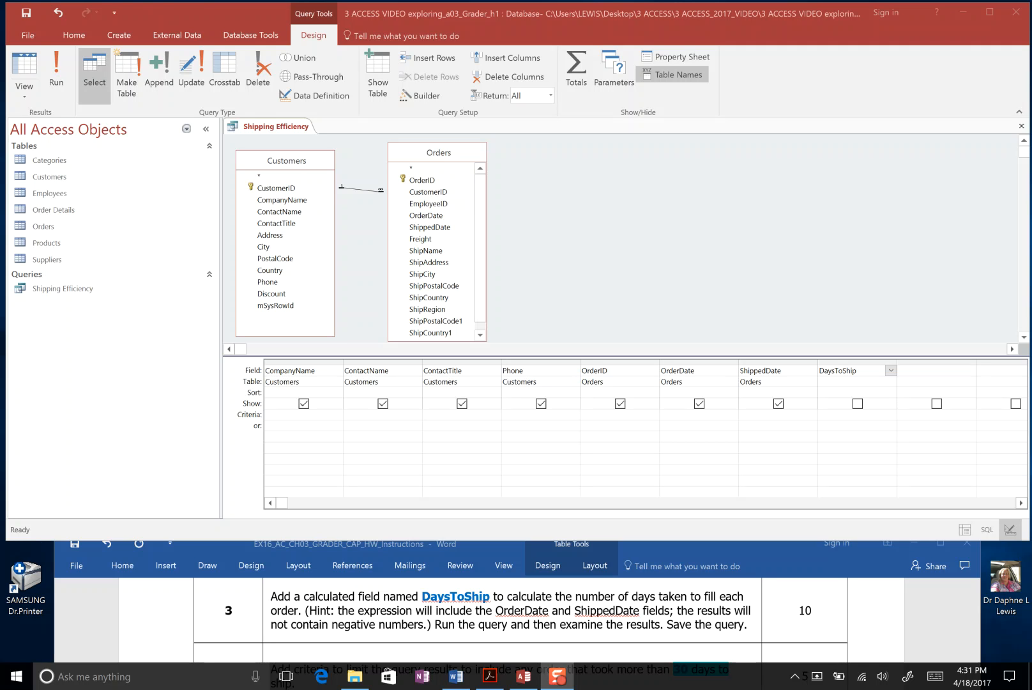
{"action": "mouse_move", "coordinate": [255, 207]}
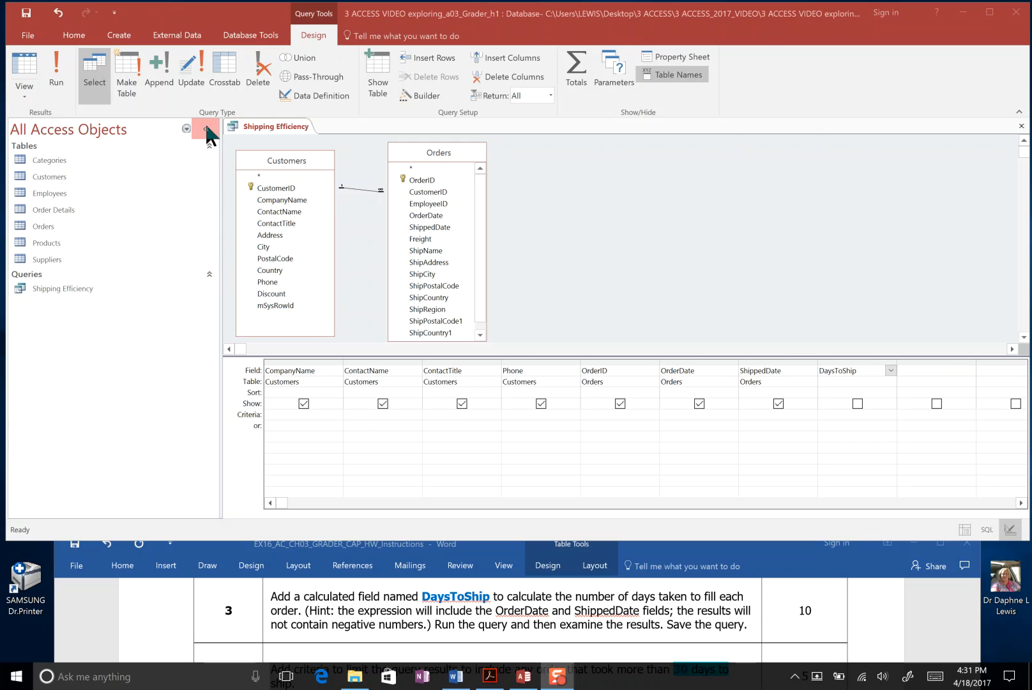
Hide the Navigation Pane and complete the field as DaysToShip: [ShippedDate]-[OrderDate].
{"action": "left_click", "coordinate": [205, 128]}
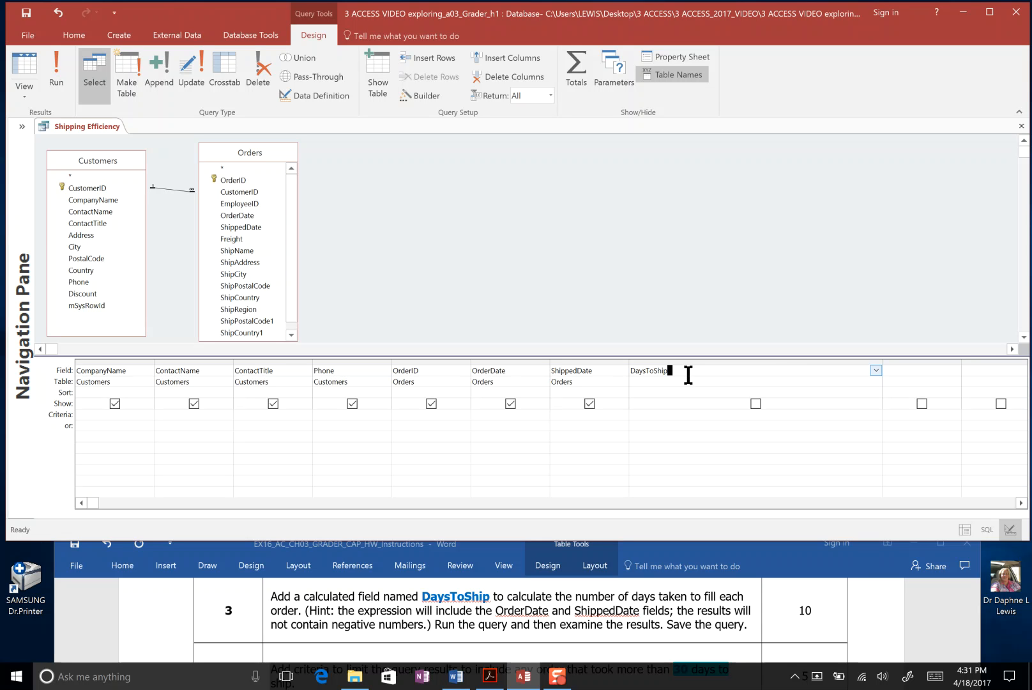
{"action": "type", "text": ":"}
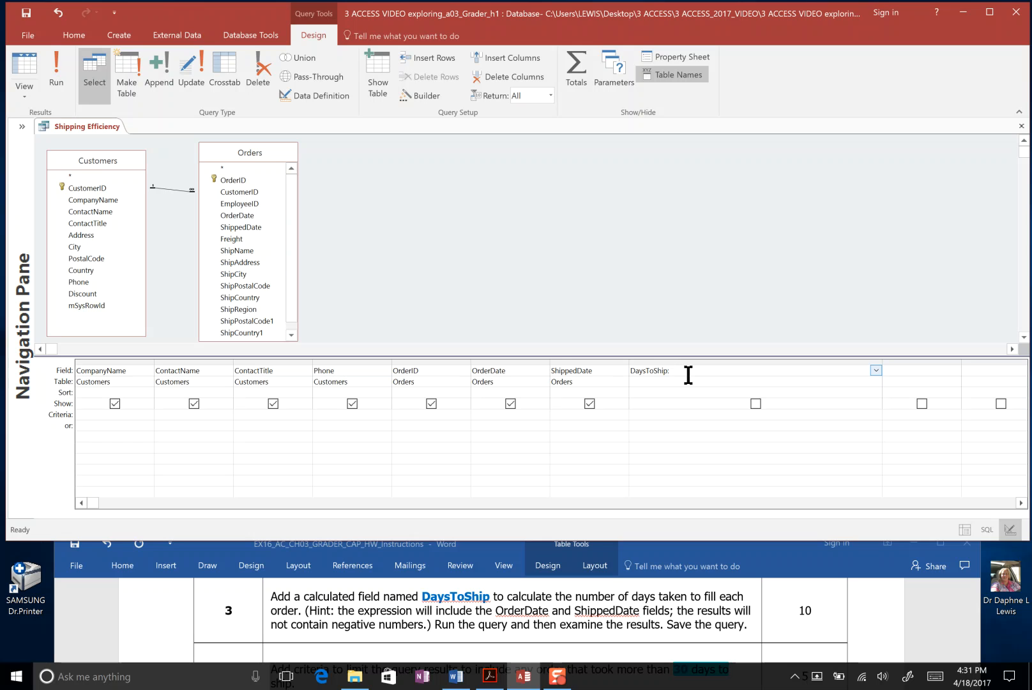
{"action": "type", "text": "["}
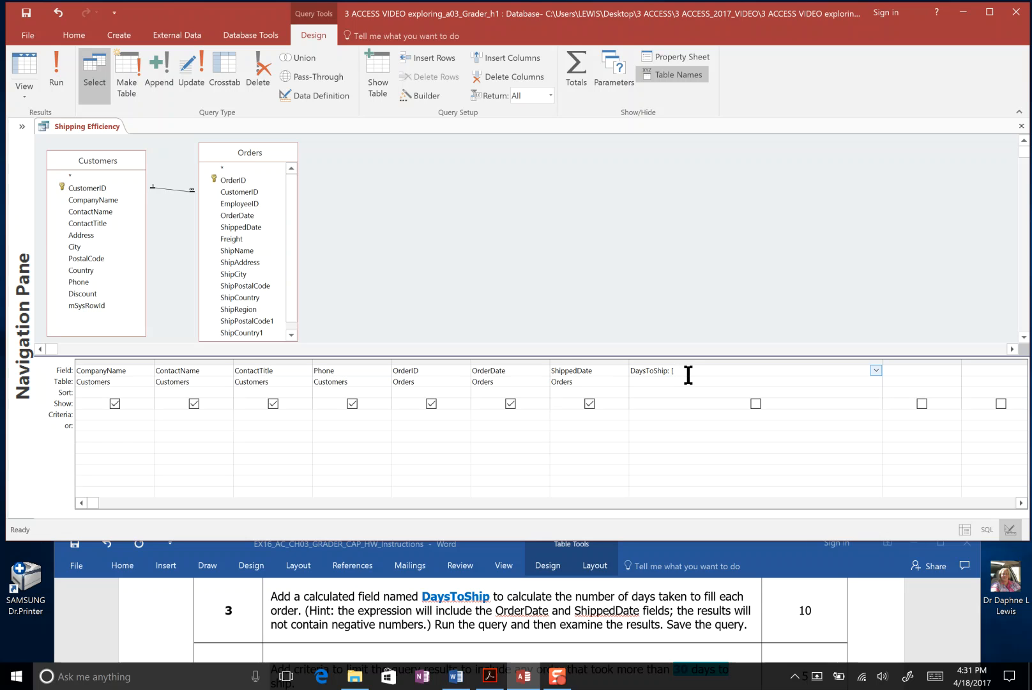
{"action": "type", "text": "[ShippedDate"}
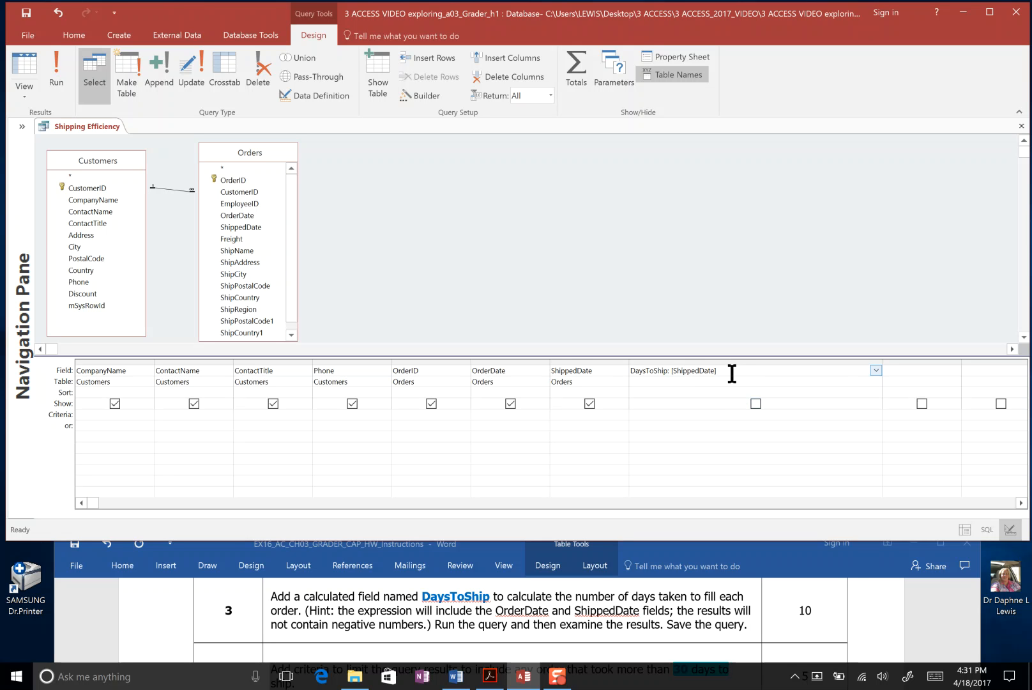
{"action": "type", "text": "-["}
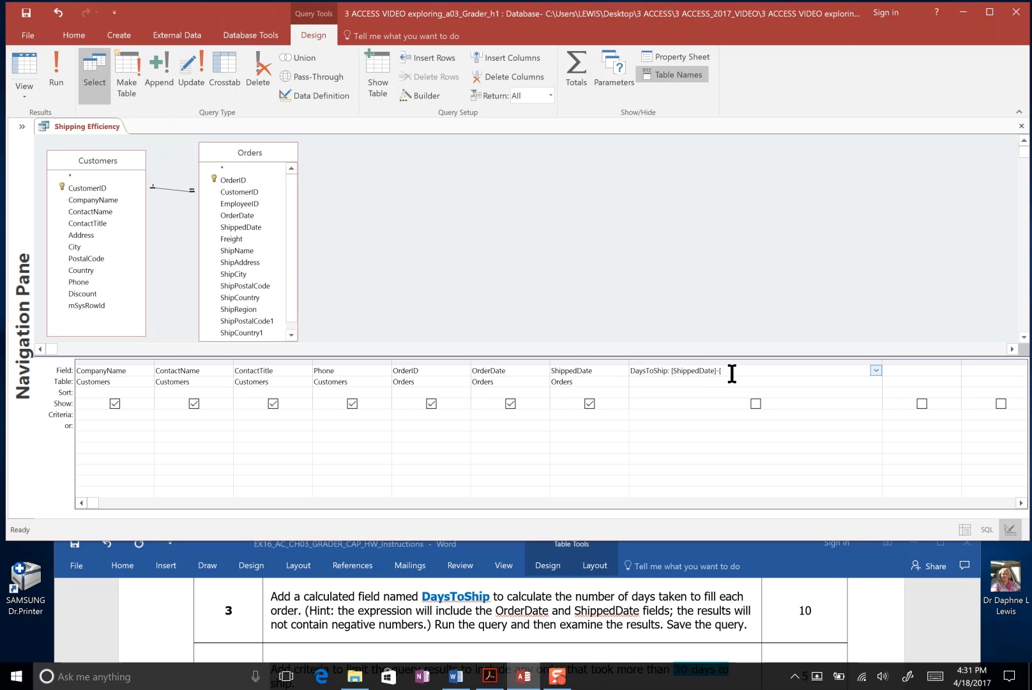
{"action": "type", "text": "[OrderDate"}
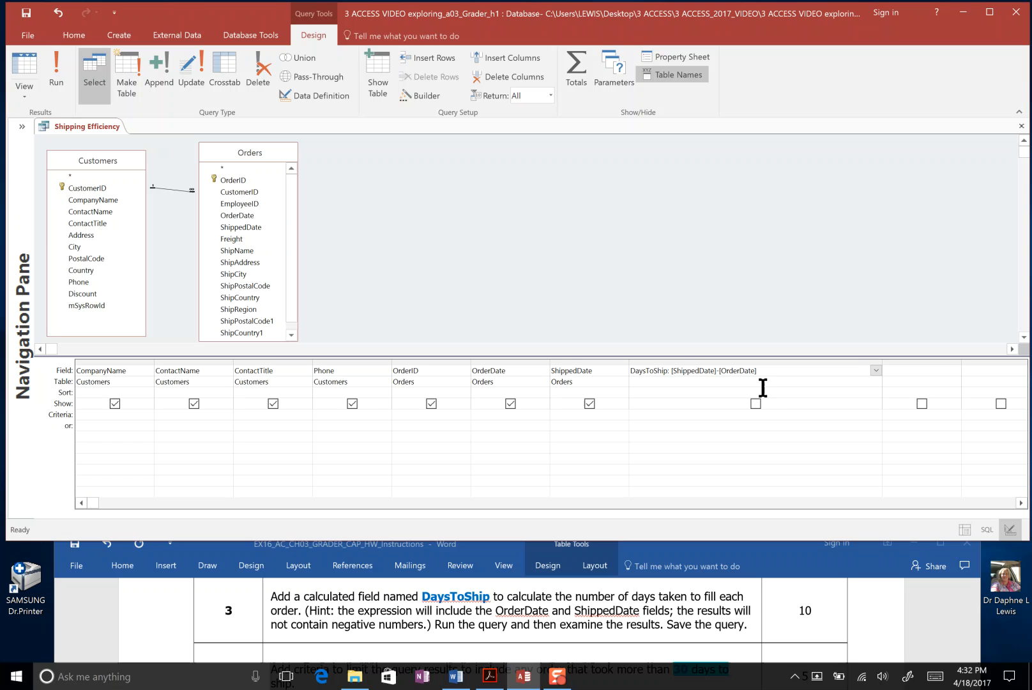
{"action": "left_click", "coordinate": [754, 371]}
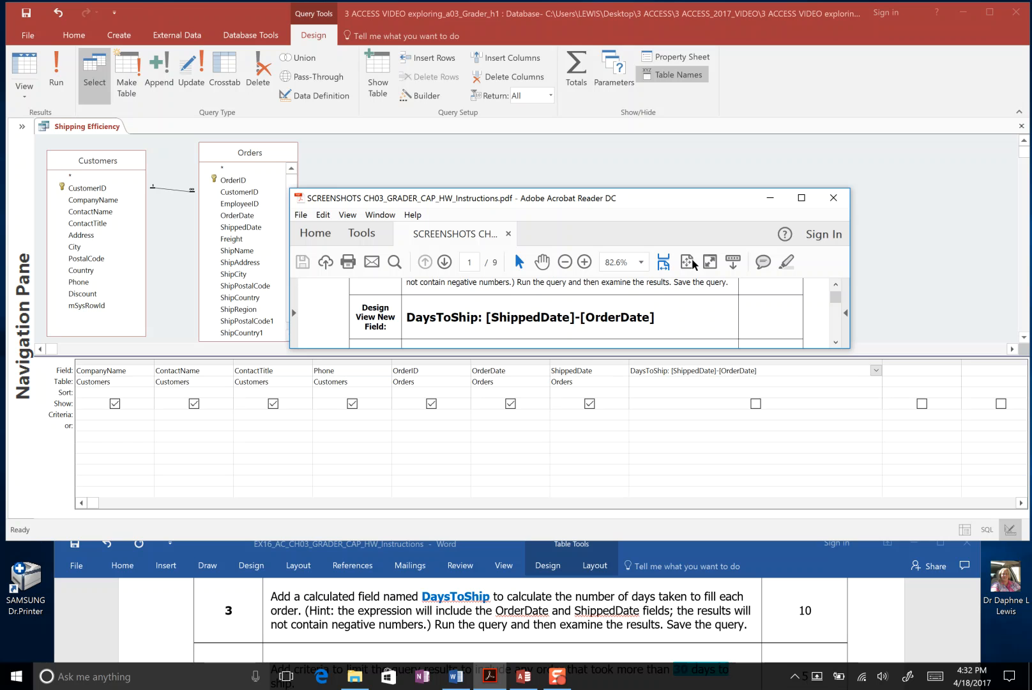
{"action": "mouse_move", "coordinate": [566, 221]}
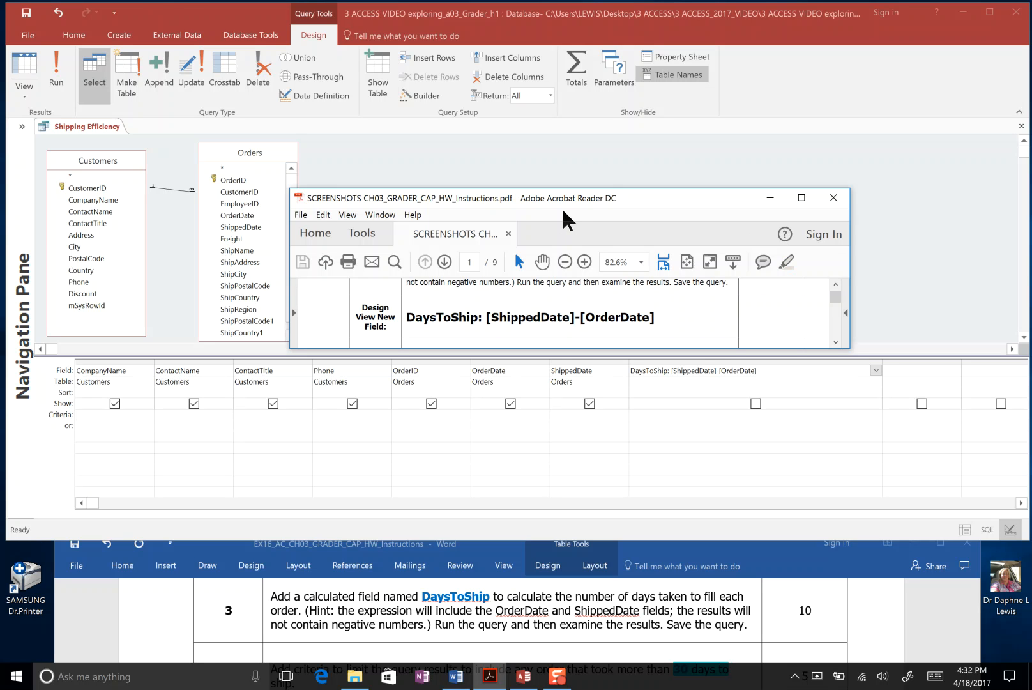
{"action": "left_click_drag", "start_coordinate": [566, 198], "coordinate": [843, 196]}
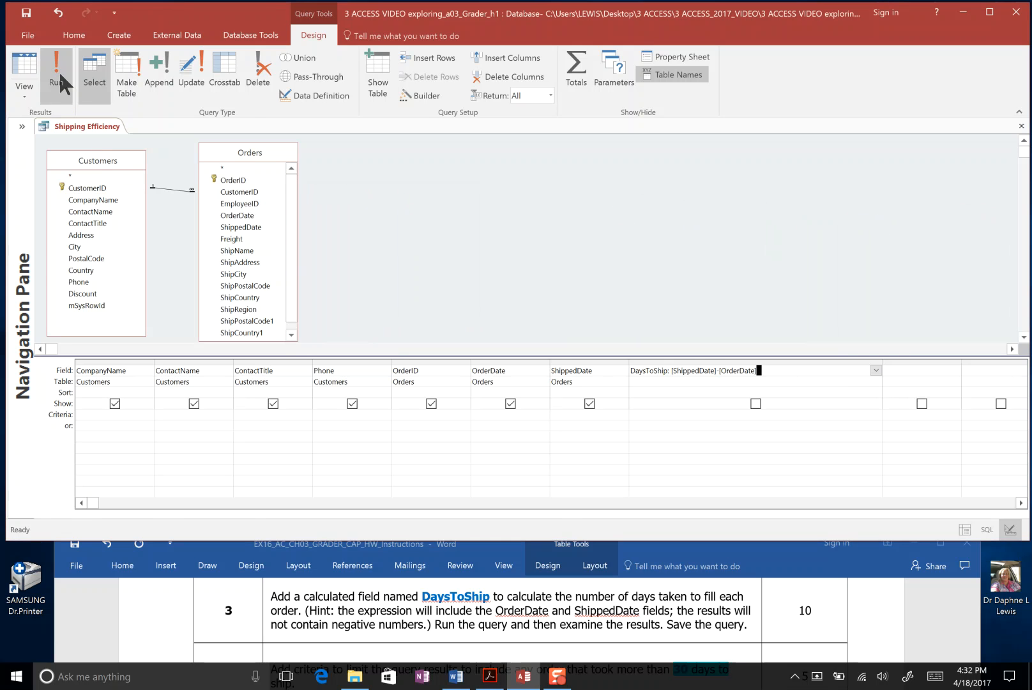
Run Shipping Efficiency to show DaysToShip day counts for all 11 records.
{"action": "left_click", "coordinate": [57, 73]}
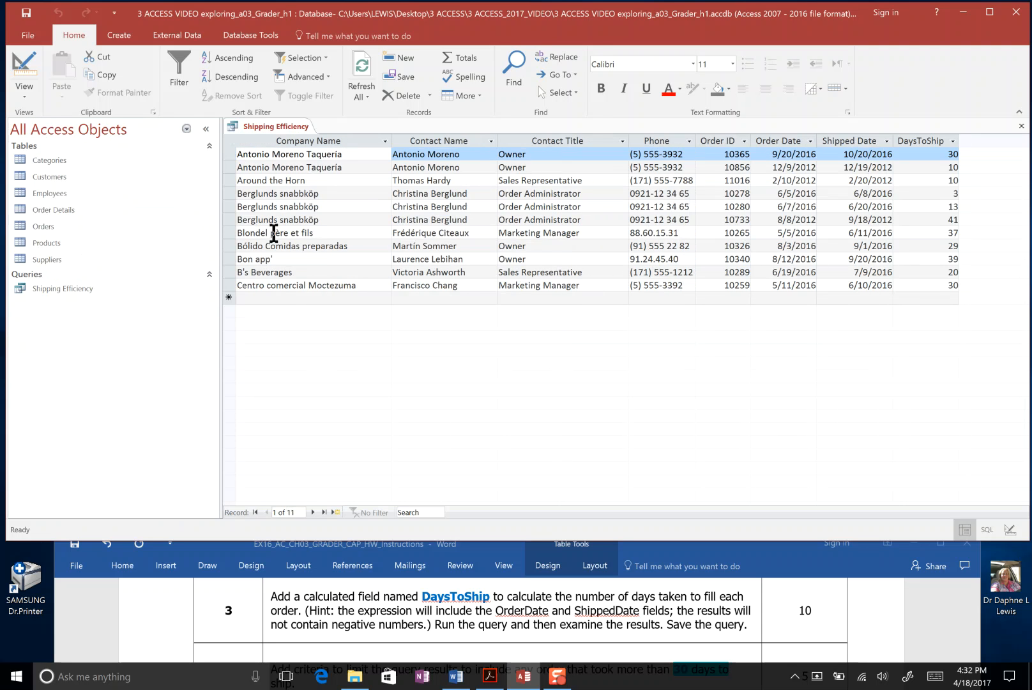
{"action": "mouse_move", "coordinate": [795, 228]}
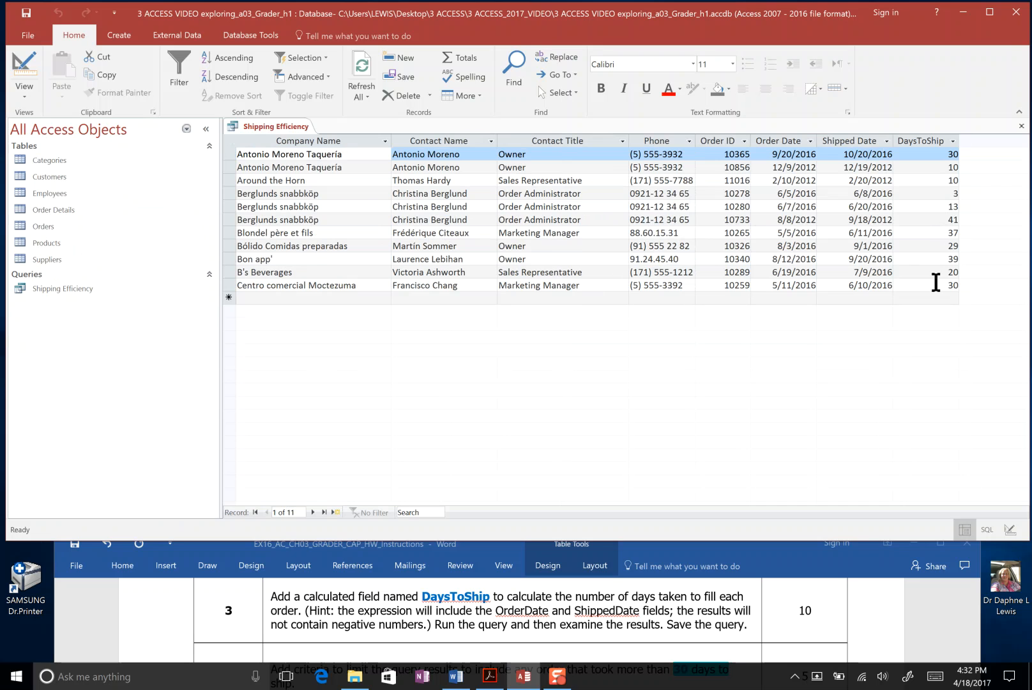
{"action": "mouse_move", "coordinate": [940, 265]}
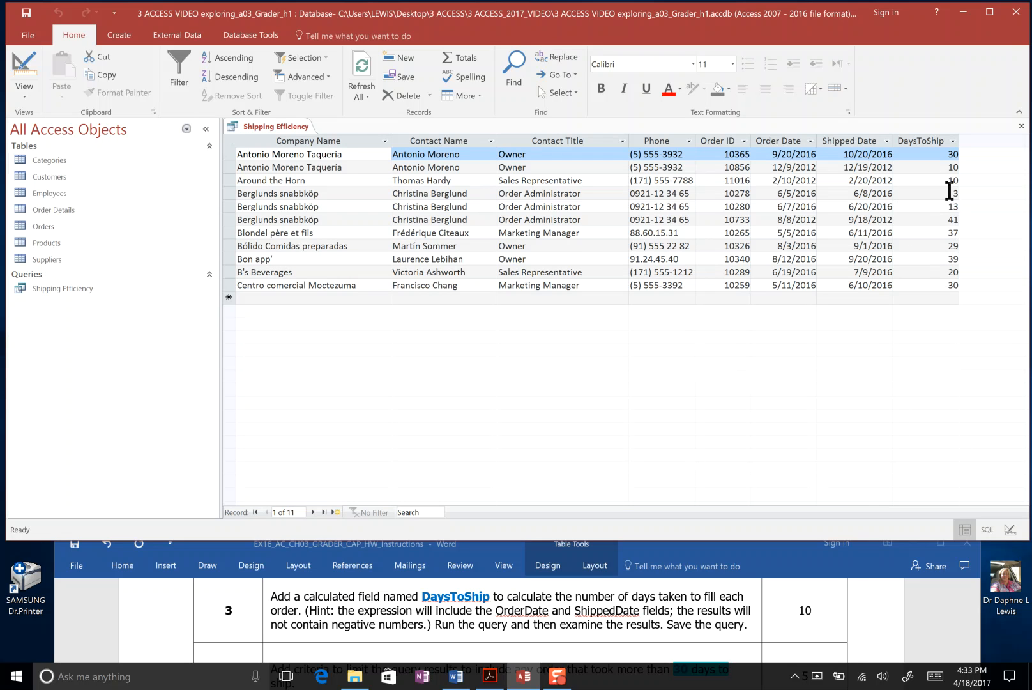
{"action": "mouse_move", "coordinate": [956, 212]}
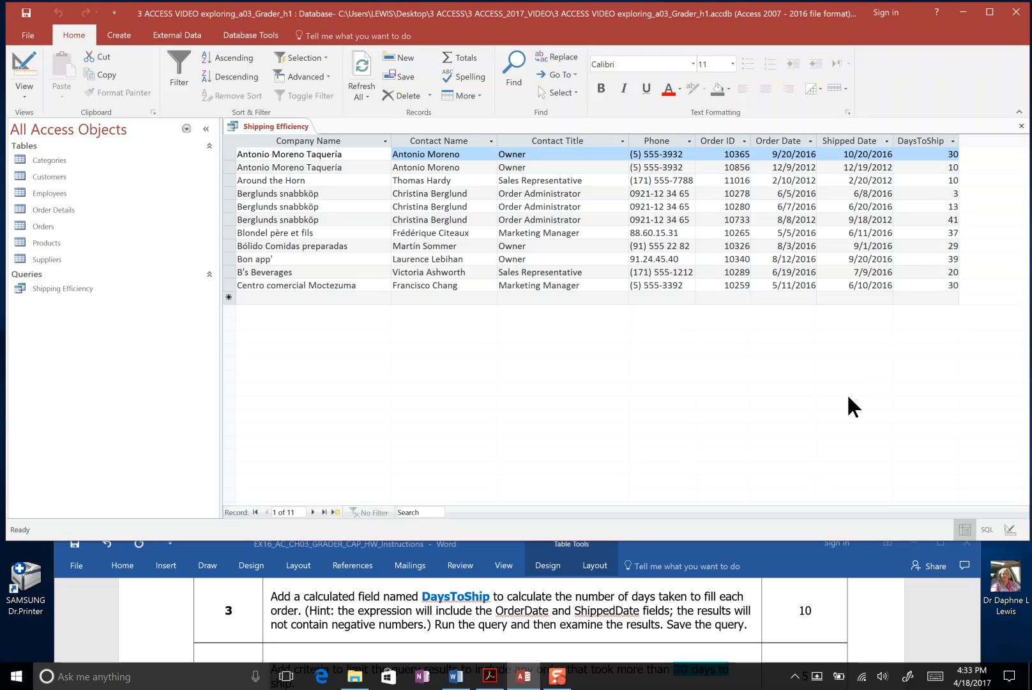
{"action": "mouse_move", "coordinate": [272, 141]}
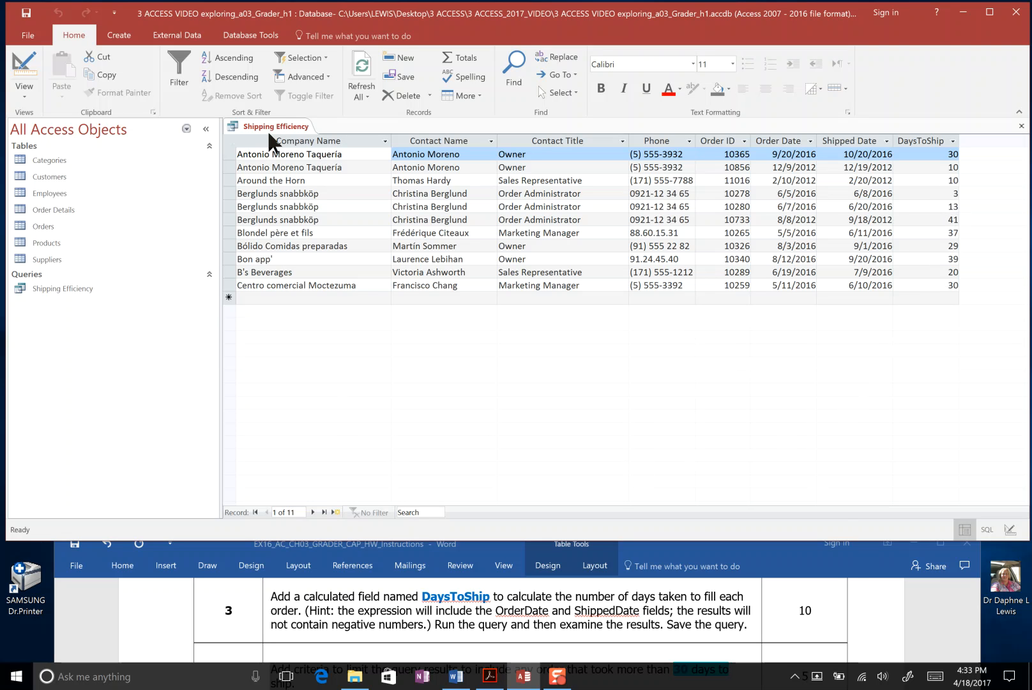
{"action": "right_click", "coordinate": [273, 127]}
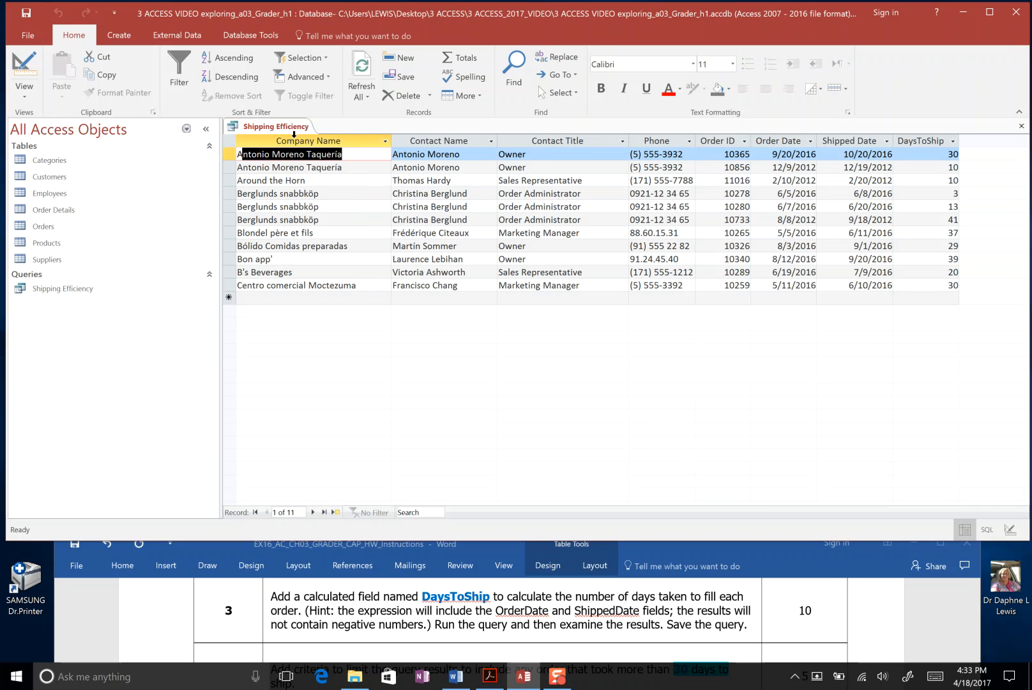
{"action": "mouse_move", "coordinate": [1005, 35]}
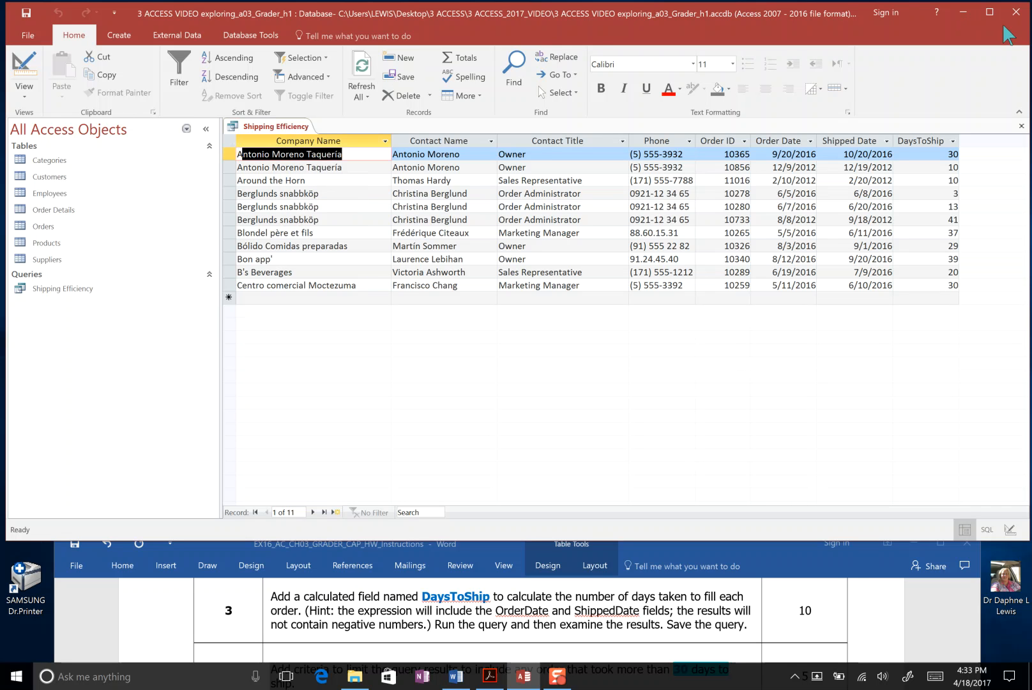